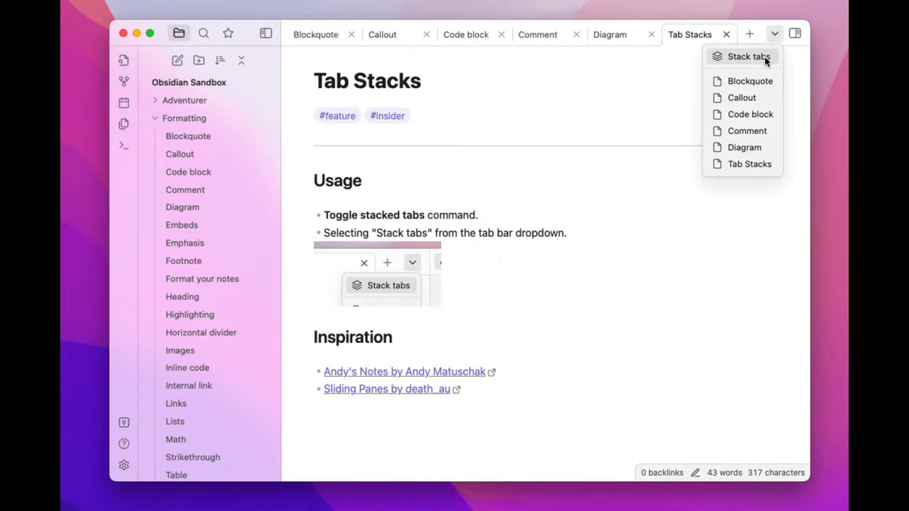
Stack the open tabs and switch to the Flat P.A.R.A vault with the Markdown note.
{"action": "left_click", "coordinate": [747, 56]}
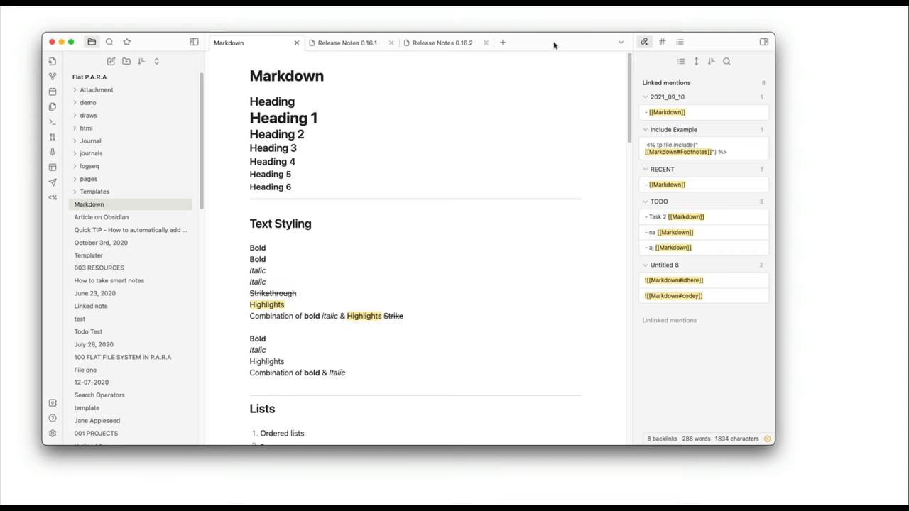
{"action": "mouse_move", "coordinate": [51, 434]}
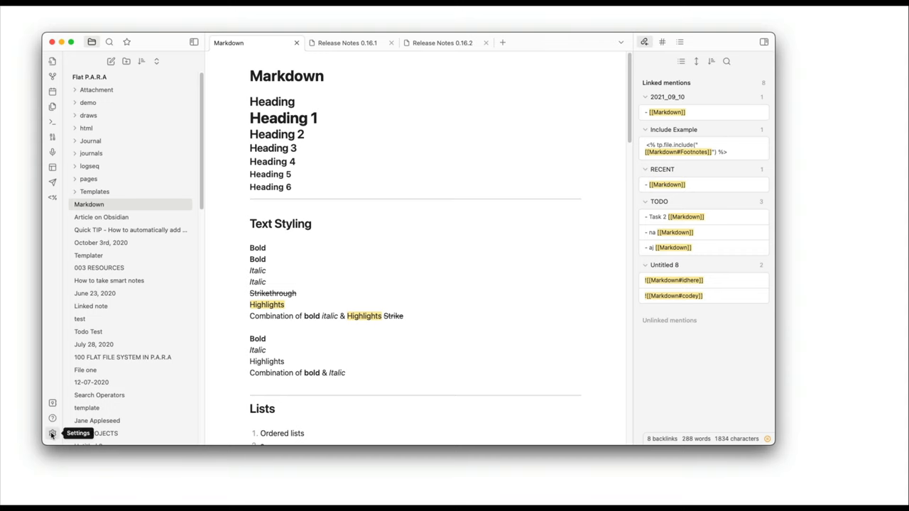
{"action": "left_click", "coordinate": [51, 433]}
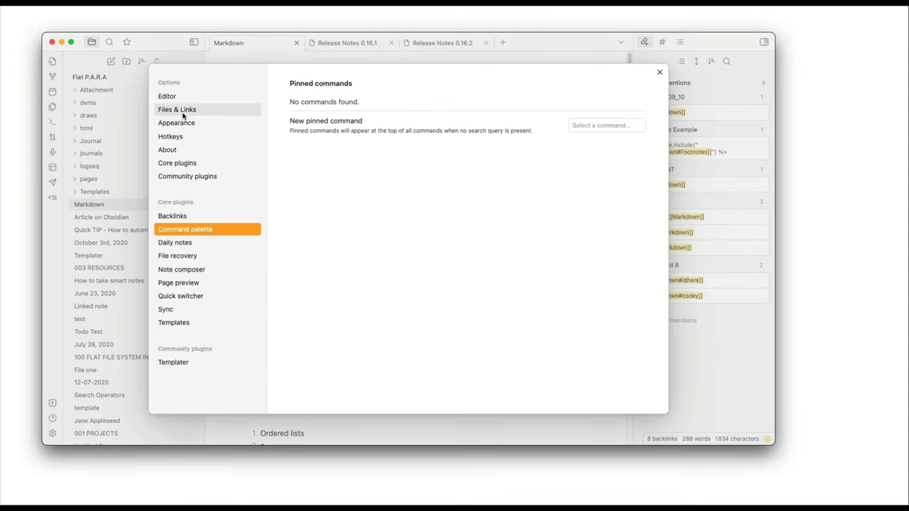
{"action": "left_click", "coordinate": [176, 122]}
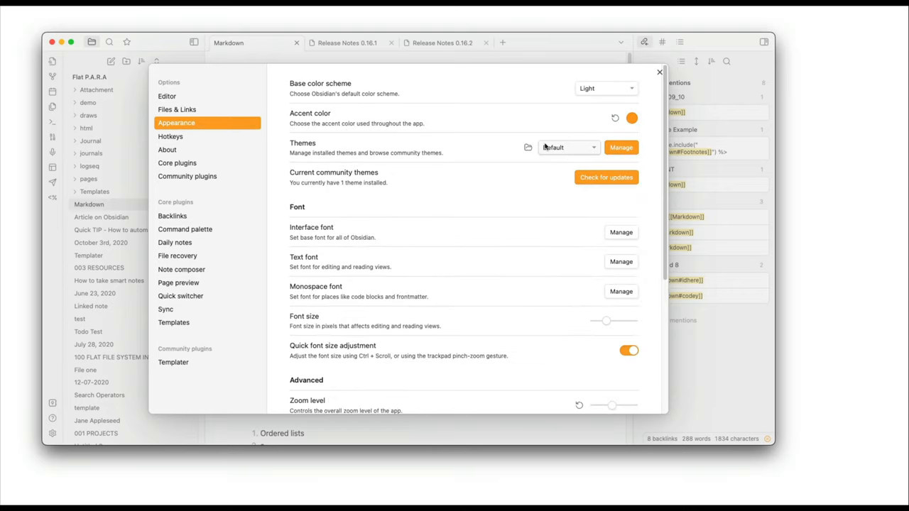
{"action": "left_click", "coordinate": [566, 148]}
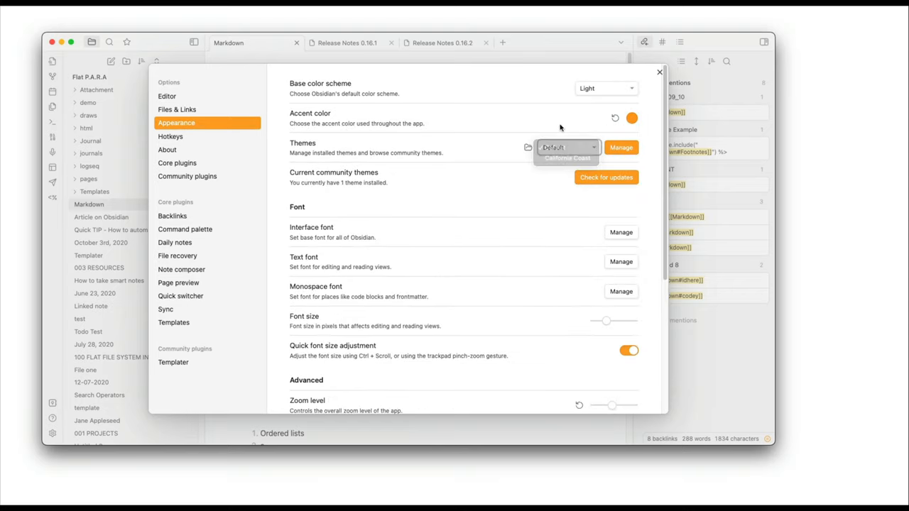
{"action": "left_click", "coordinate": [659, 71]}
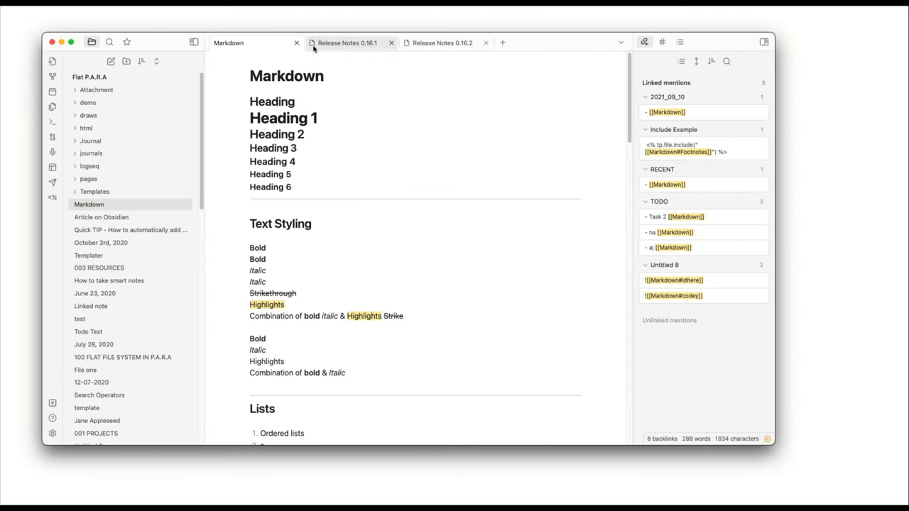
Close the release-notes tabs and open Templater, How to take smart notes and test as tabs.
{"action": "left_click", "coordinate": [347, 43]}
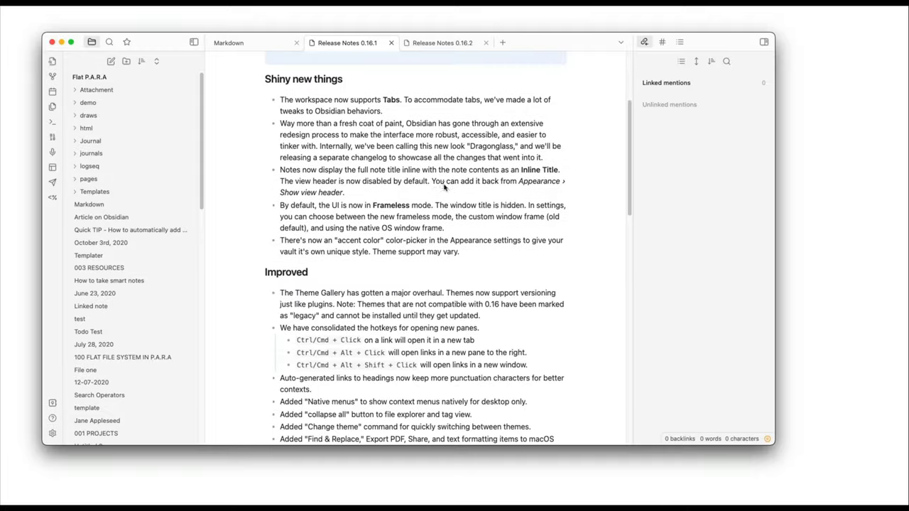
{"action": "left_click", "coordinate": [440, 42]}
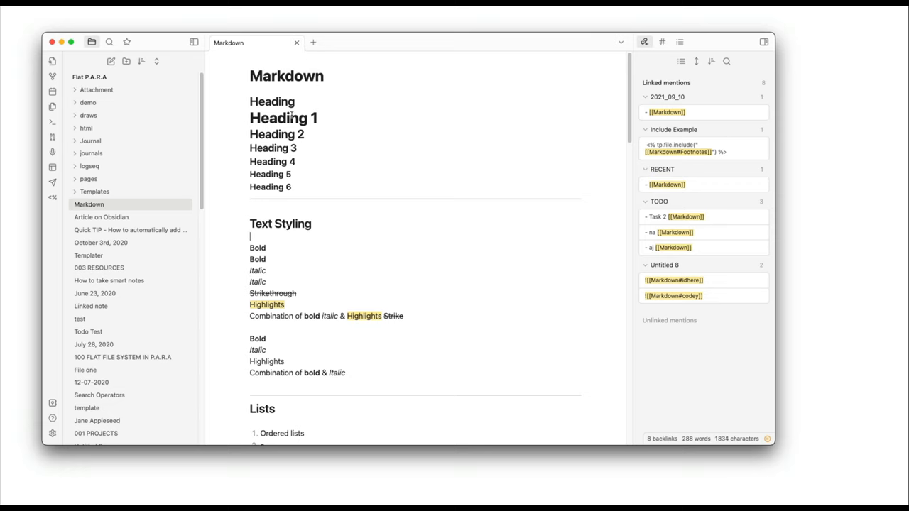
{"action": "mouse_move", "coordinate": [88, 256]}
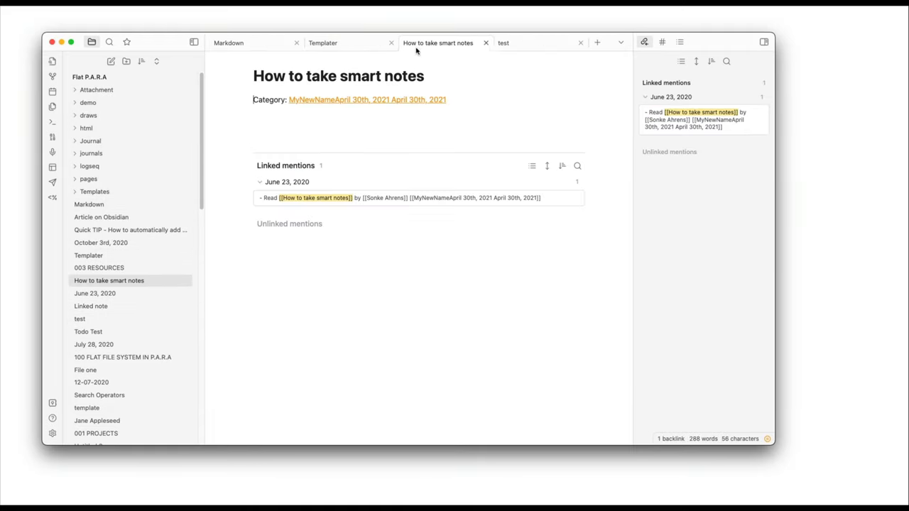
{"action": "left_click", "coordinate": [502, 42]}
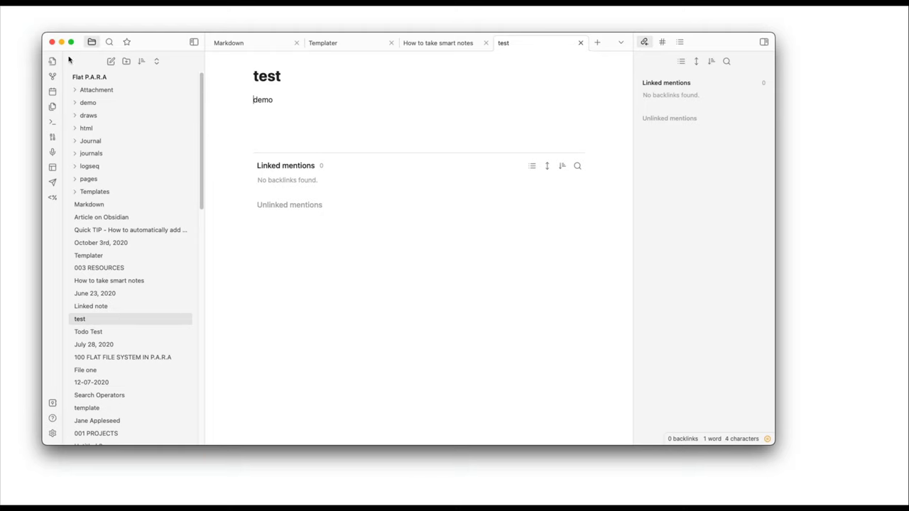
{"action": "mouse_move", "coordinate": [51, 182]}
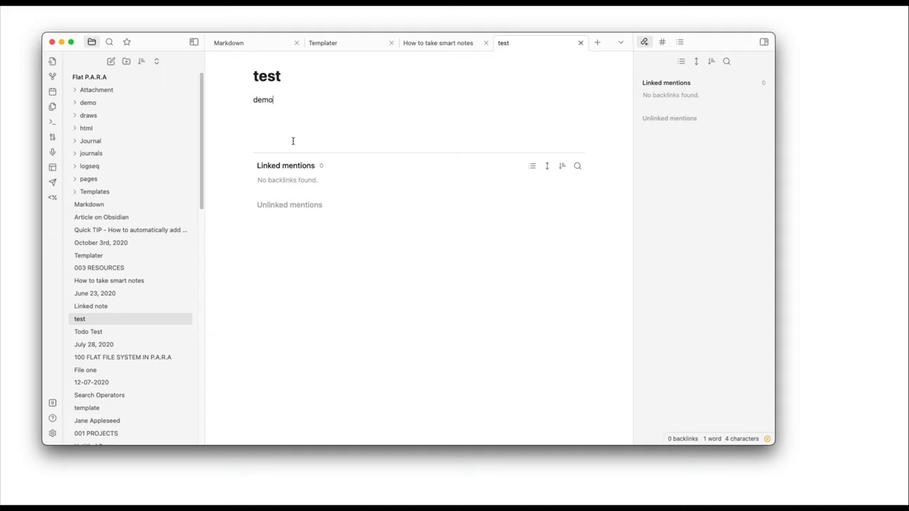
{"action": "mouse_move", "coordinate": [562, 84]}
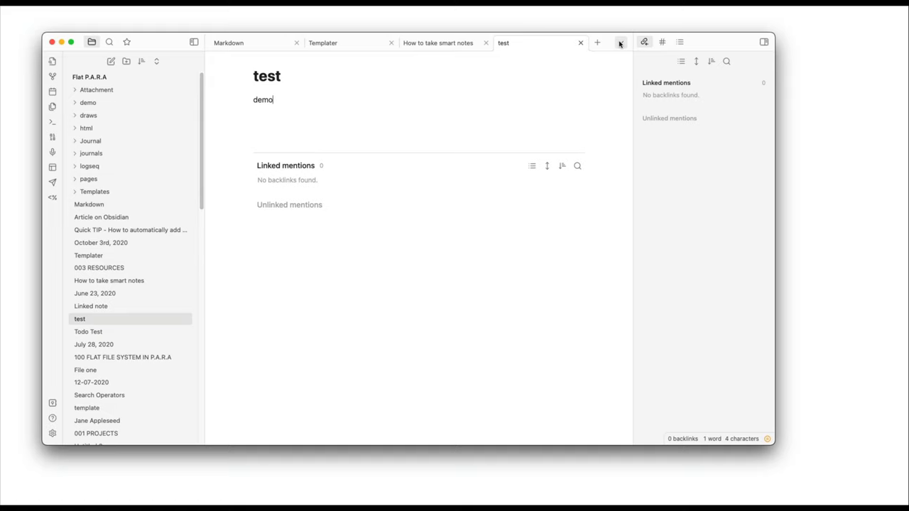
Stack the tabs as sliding panes, add the October 3rd, 2020 note and others, then bring Markdown to front.
{"action": "left_click", "coordinate": [619, 42]}
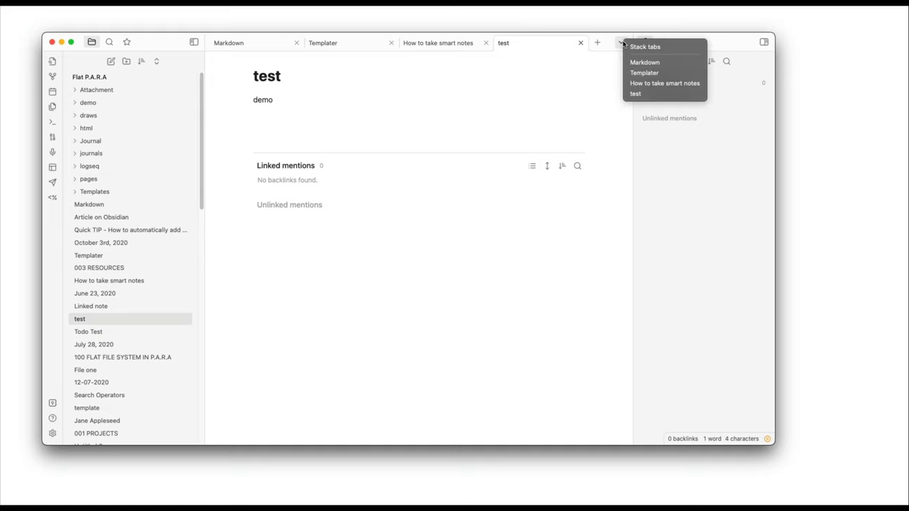
{"action": "left_click", "coordinate": [622, 43]}
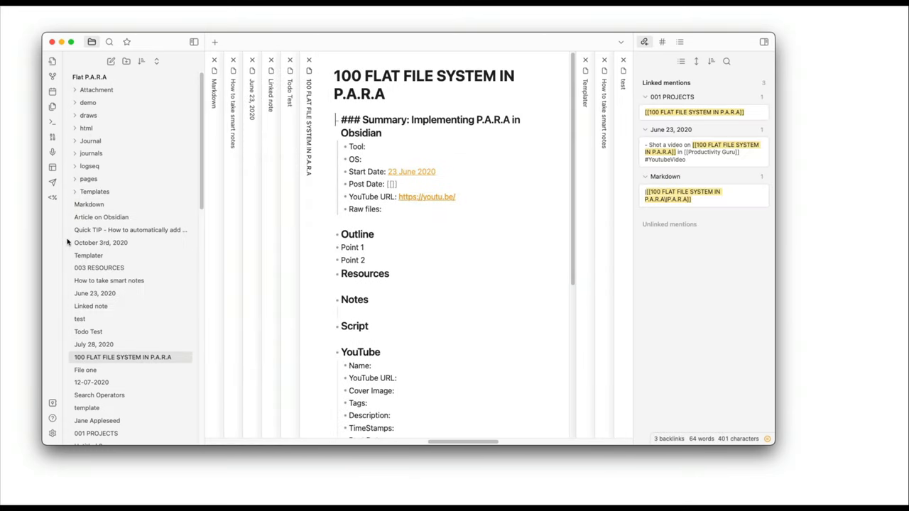
{"action": "left_click", "coordinate": [100, 242]}
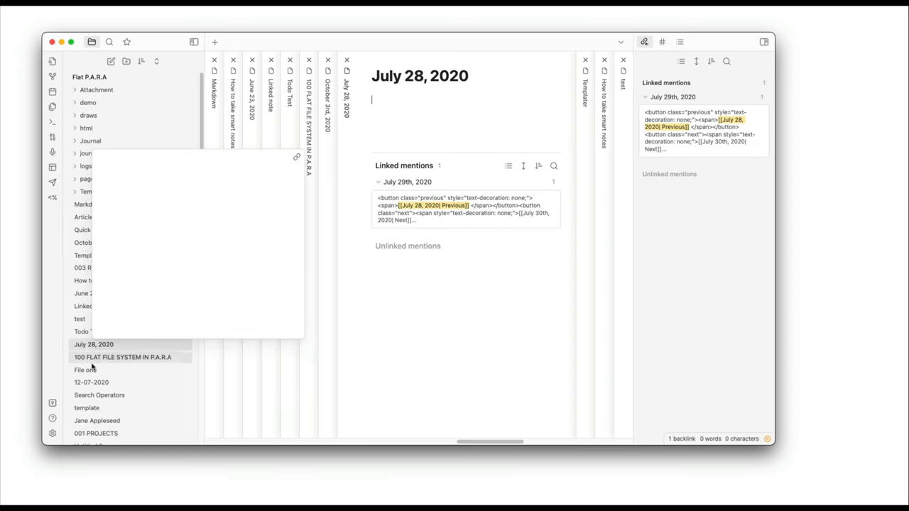
{"action": "left_click", "coordinate": [85, 369]}
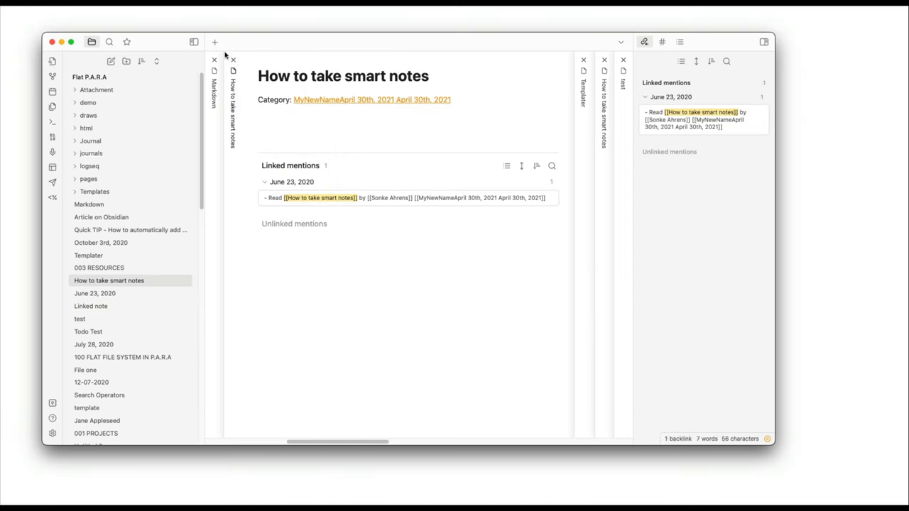
{"action": "left_click", "coordinate": [88, 204]}
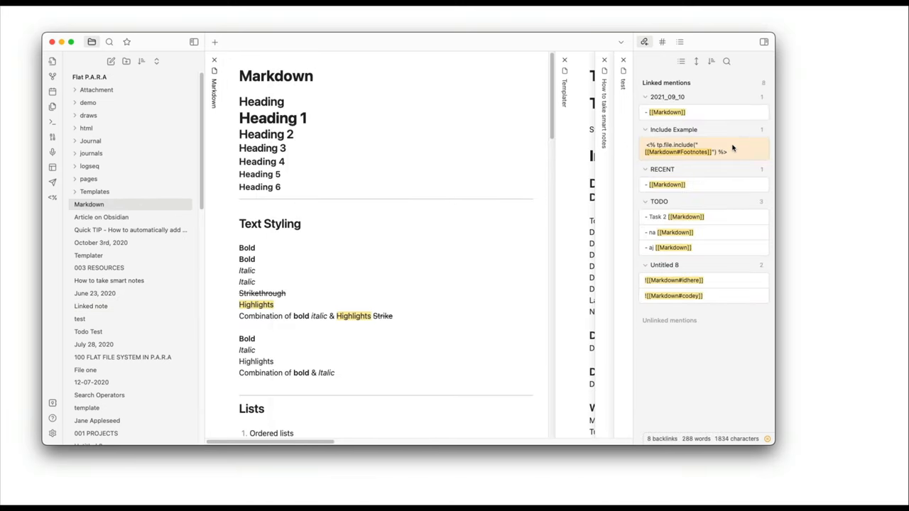
{"action": "mouse_move", "coordinate": [51, 76]}
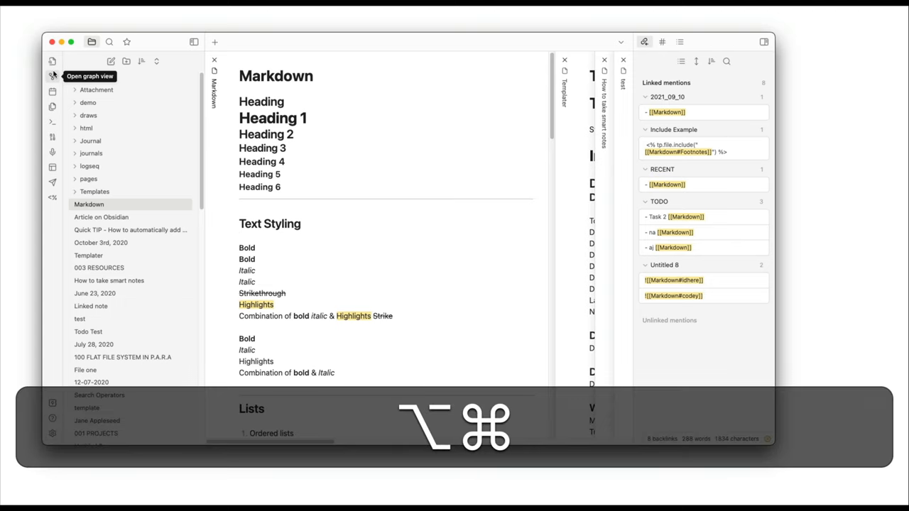
Hover the graph view icon, then unstack to plain tabs leaving Markdown and Templater.
{"action": "left_click", "coordinate": [51, 77]}
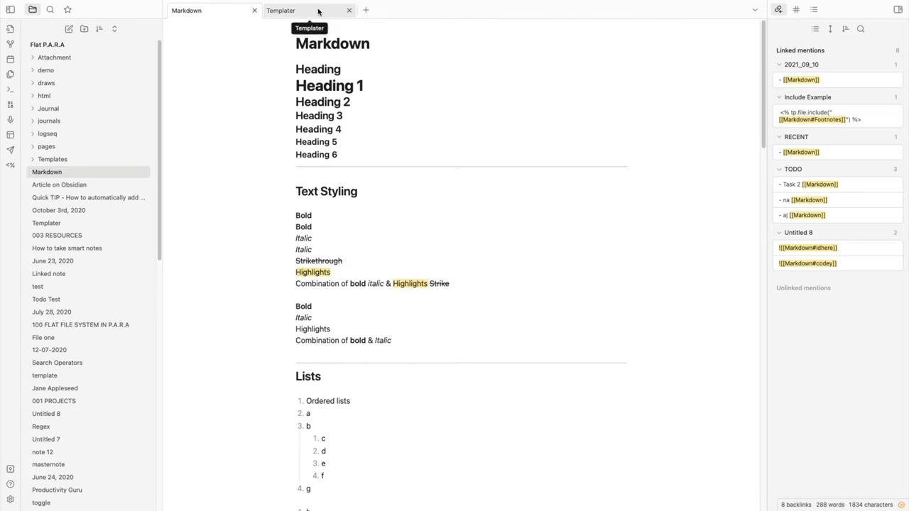
{"action": "left_click", "coordinate": [281, 10]}
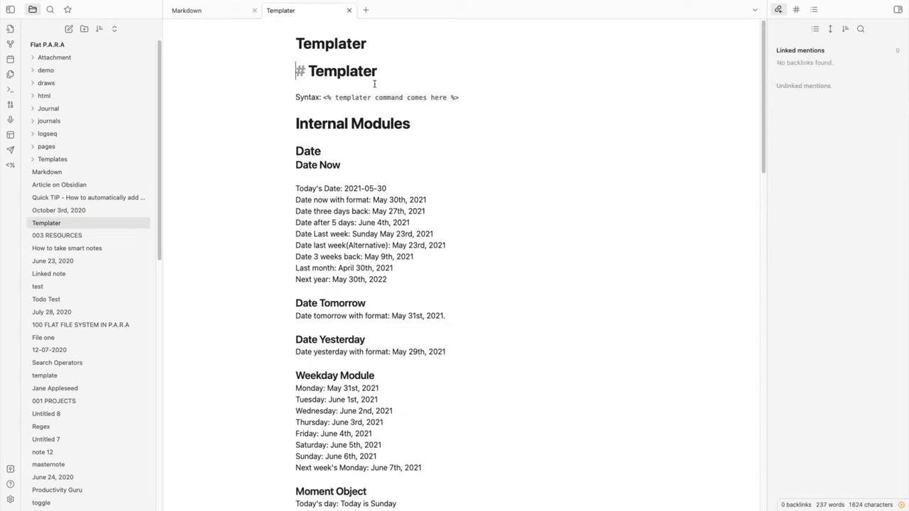
{"action": "mouse_move", "coordinate": [249, 119]}
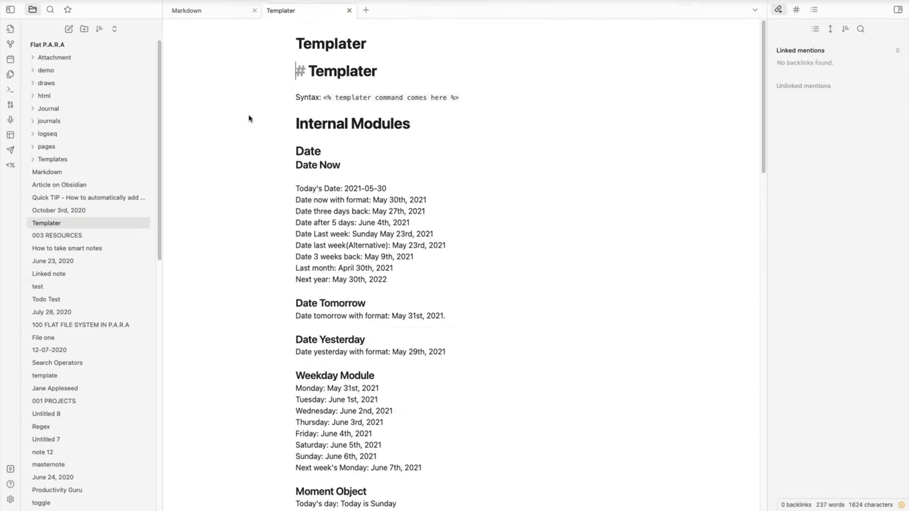
{"action": "left_click", "coordinate": [186, 10]}
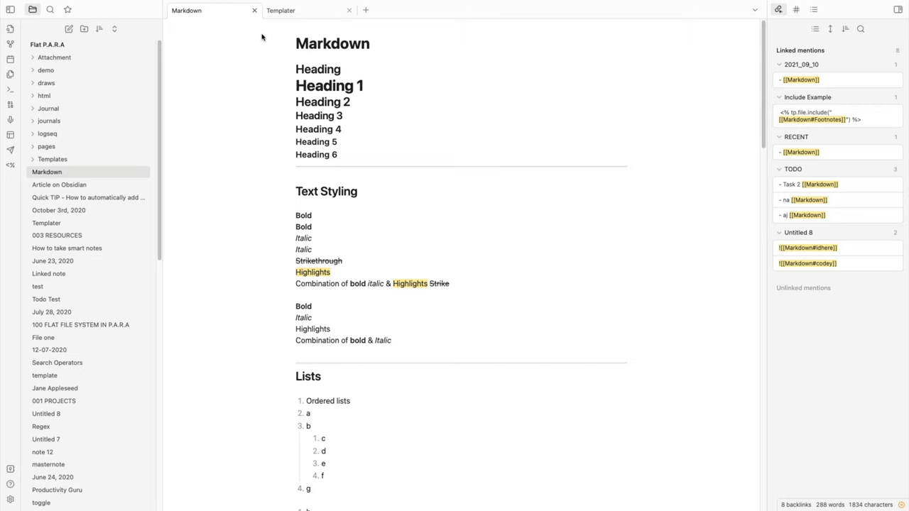
{"action": "scroll", "scroll_direction": "down", "scroll_amount": 3}
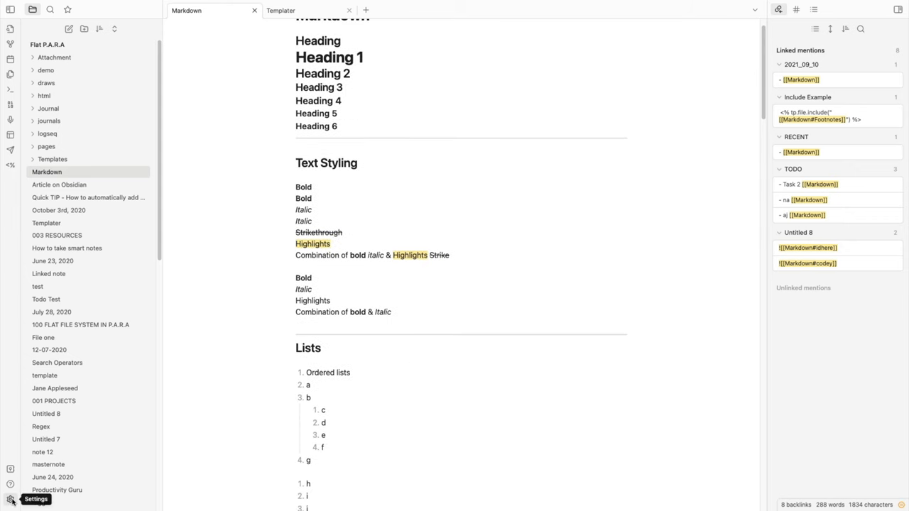
Enable the Editor status setting so the status bar shows the editing mode.
{"action": "left_click", "coordinate": [10, 498]}
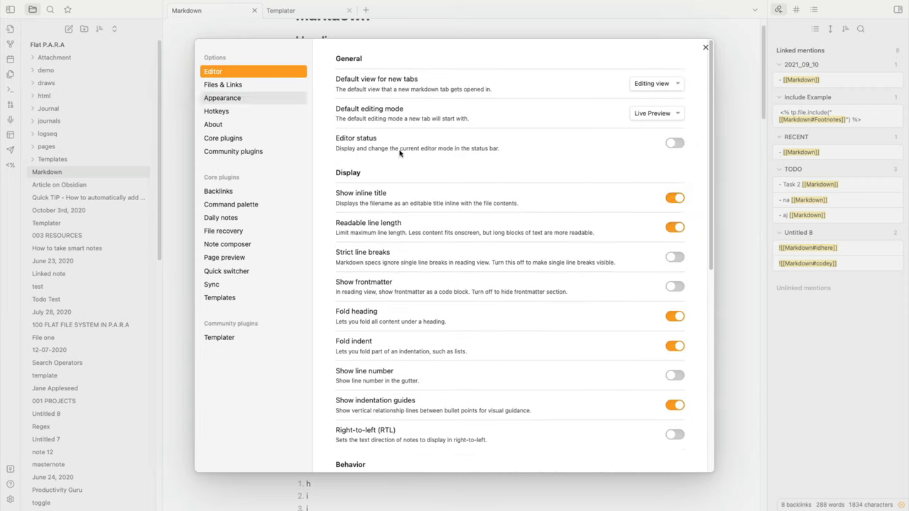
{"action": "mouse_move", "coordinate": [390, 149]}
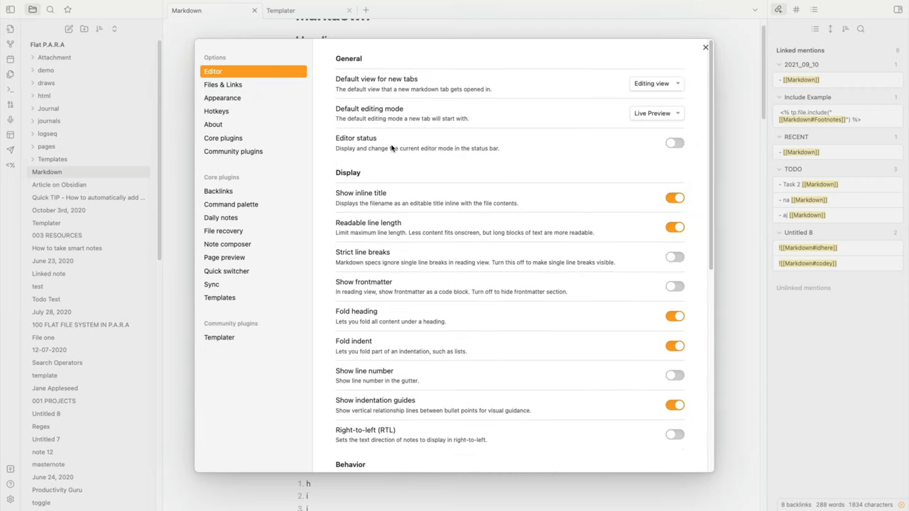
{"action": "left_click", "coordinate": [673, 142]}
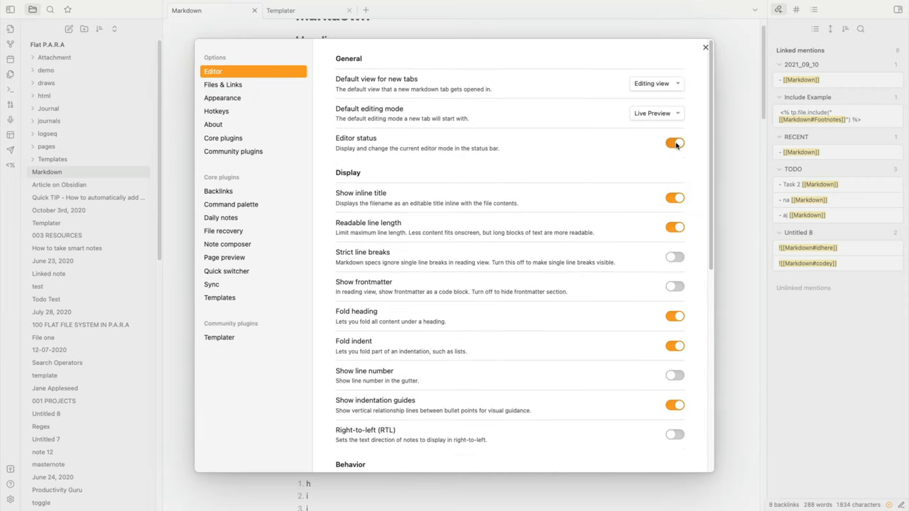
{"action": "left_click", "coordinate": [704, 47]}
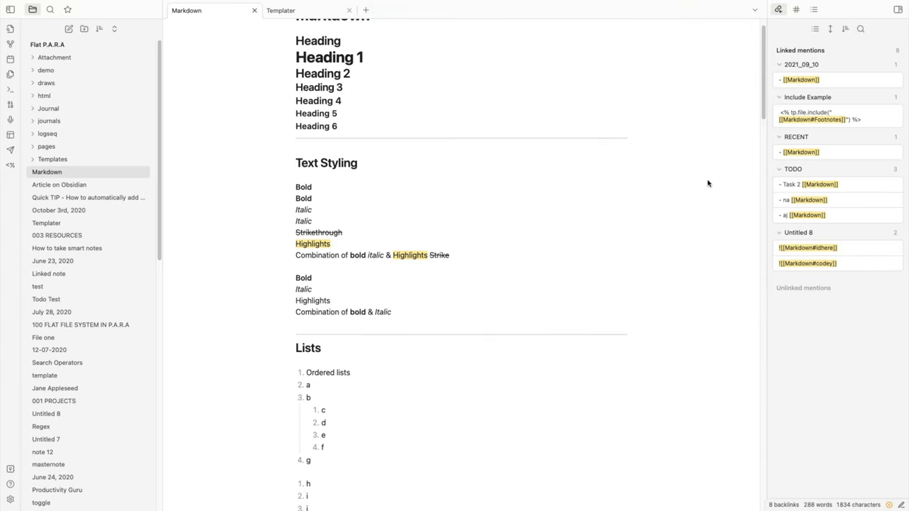
{"action": "mouse_move", "coordinate": [892, 489]}
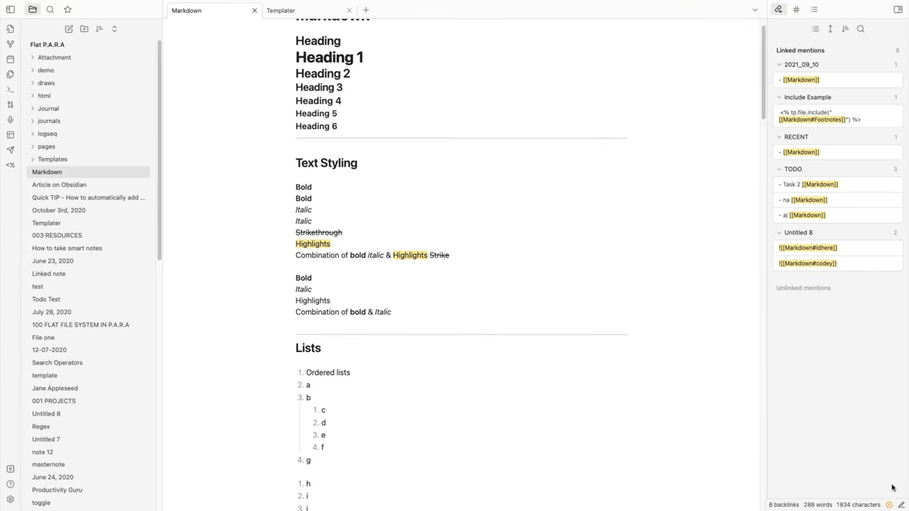
{"action": "mouse_move", "coordinate": [878, 472]}
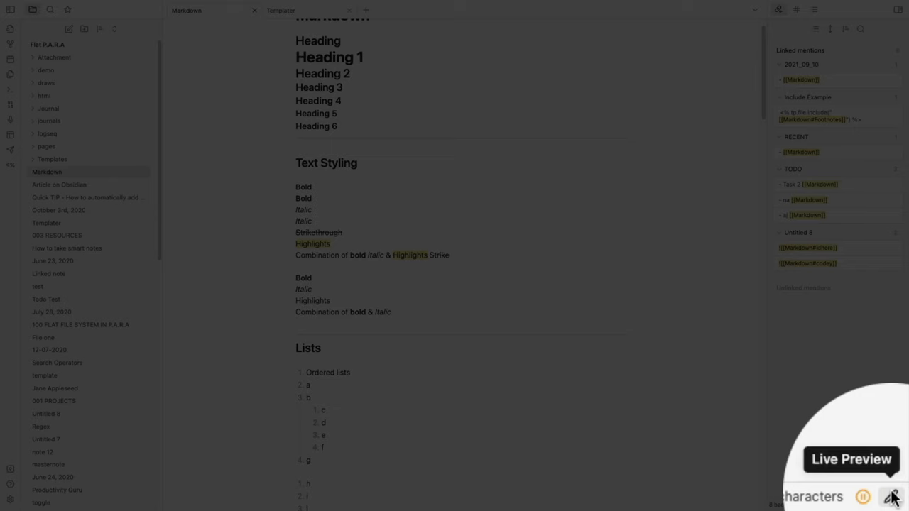
Choose Live Preview from the status bar editing-mode list.
{"action": "left_click", "coordinate": [893, 497]}
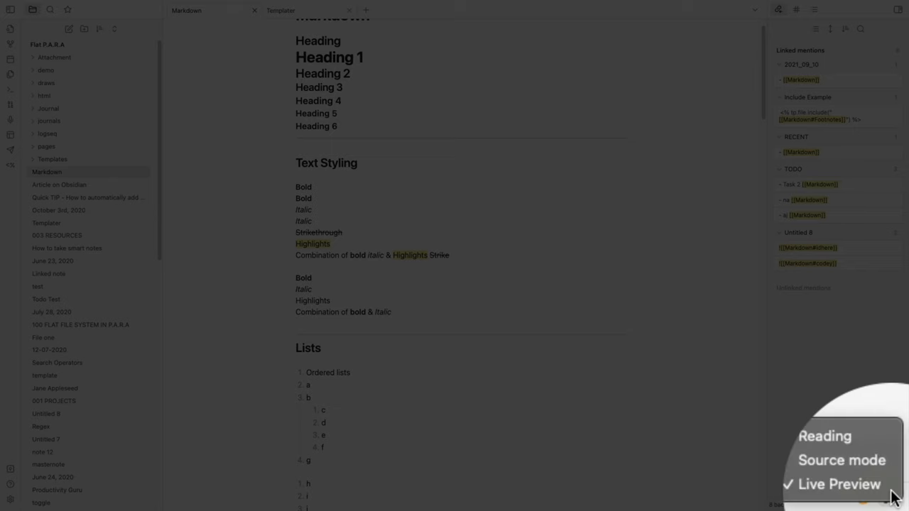
{"action": "left_click", "coordinate": [824, 436]}
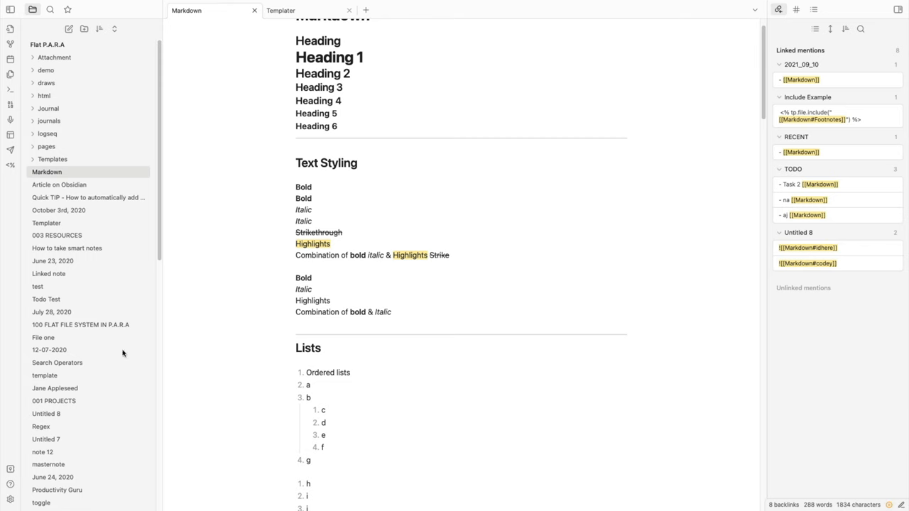
Search Hotkeys for the reading-view and live-preview toggle shortcuts, then close Settings.
{"action": "left_click", "coordinate": [10, 500]}
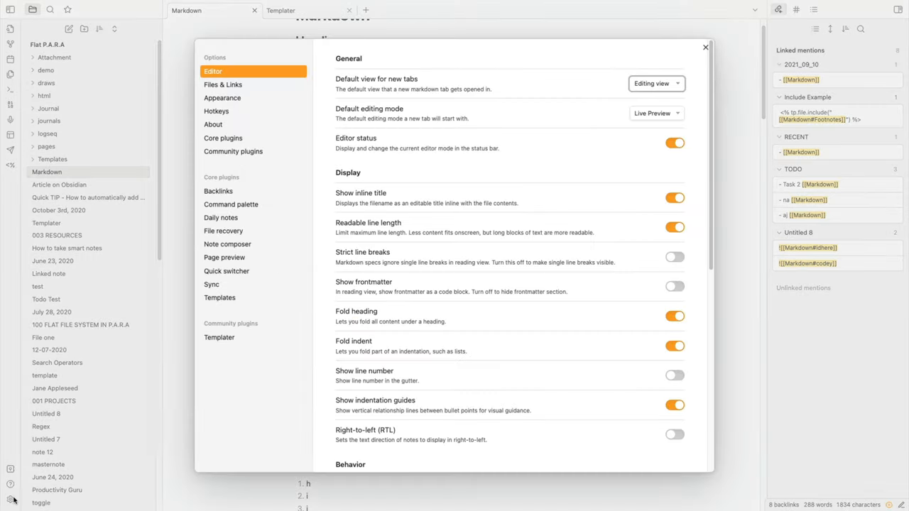
{"action": "left_click", "coordinate": [221, 86]}
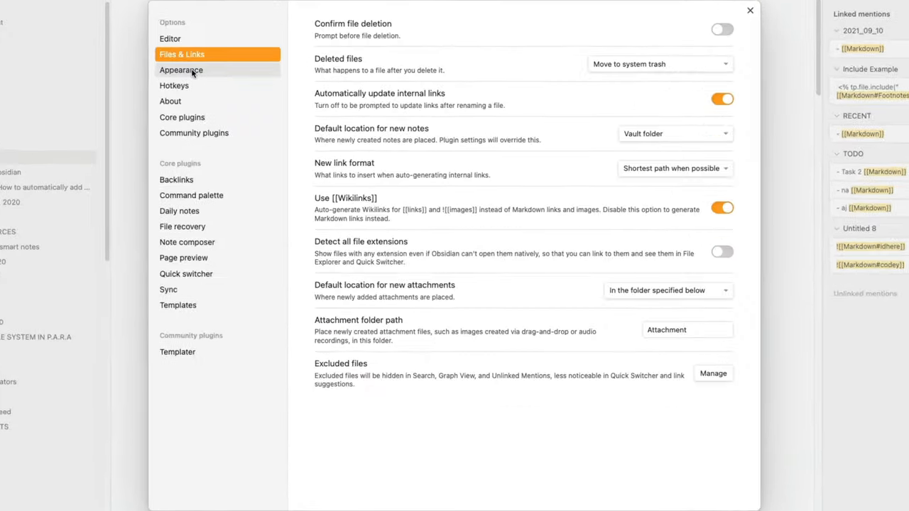
{"action": "left_click", "coordinate": [173, 85]}
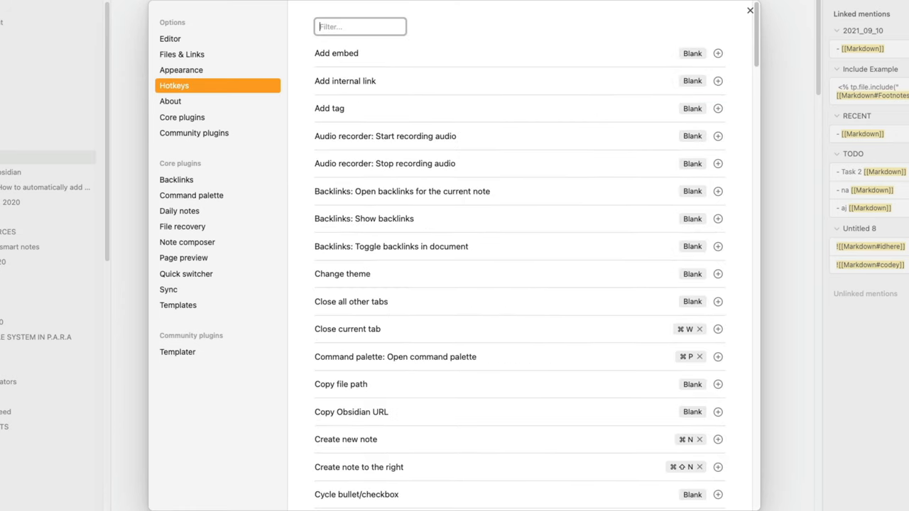
{"action": "type", "text": "toggle read"}
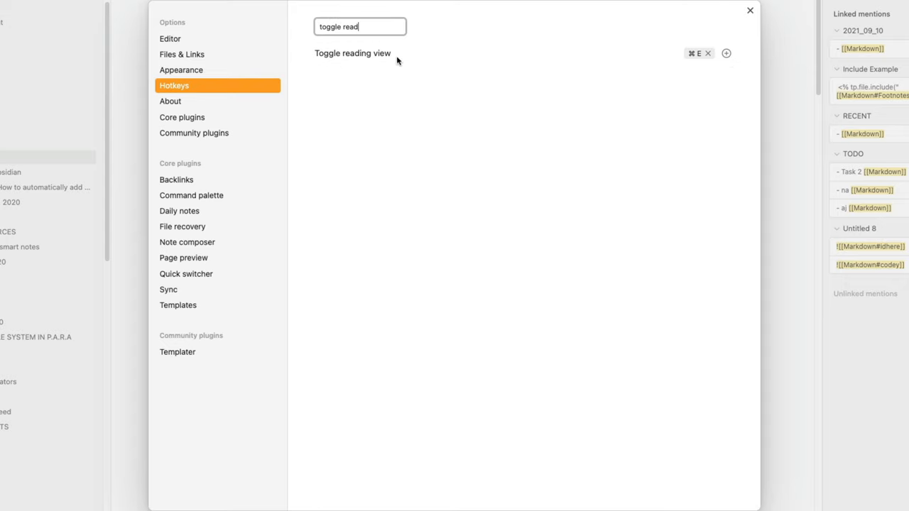
{"action": "mouse_move", "coordinate": [693, 60]}
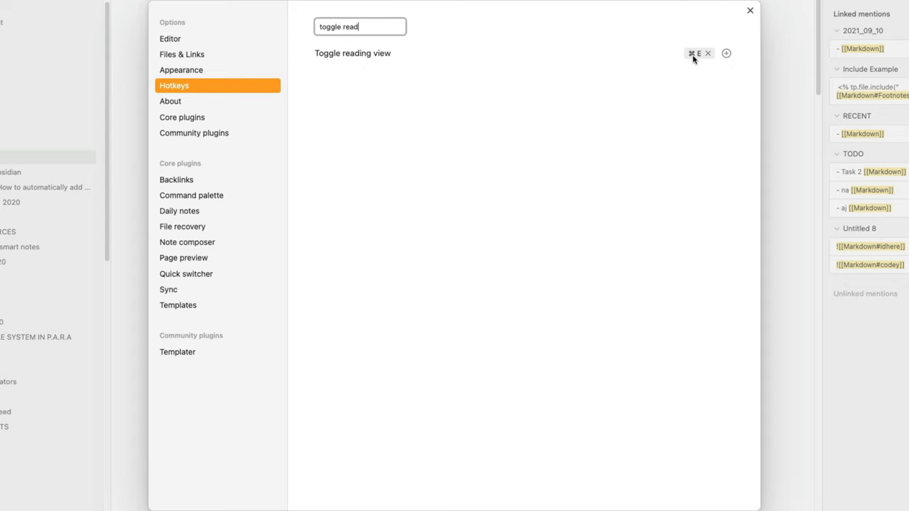
{"action": "mouse_move", "coordinate": [443, 46]}
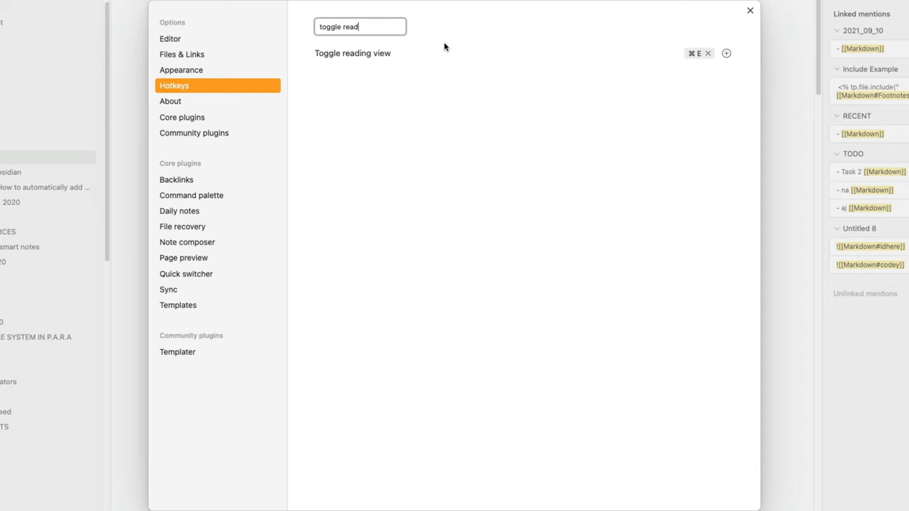
{"action": "type", "text": "toggle"}
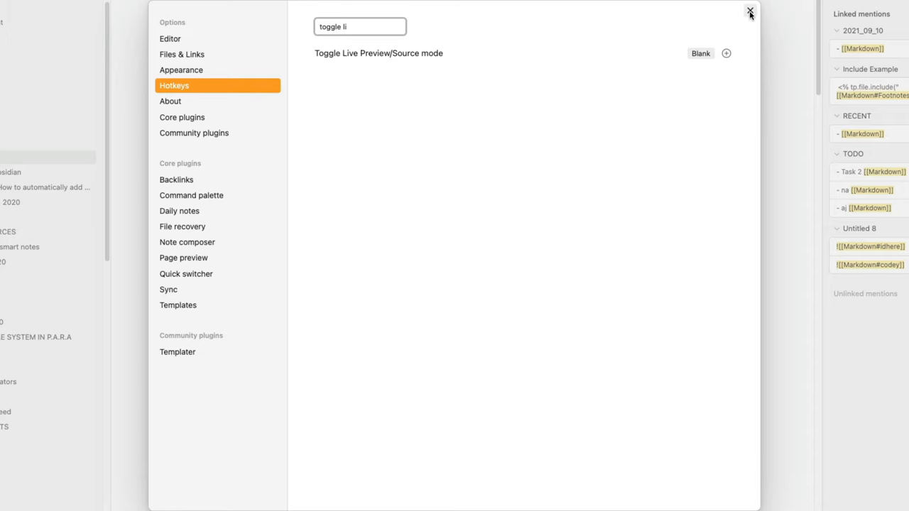
{"action": "left_click", "coordinate": [749, 12]}
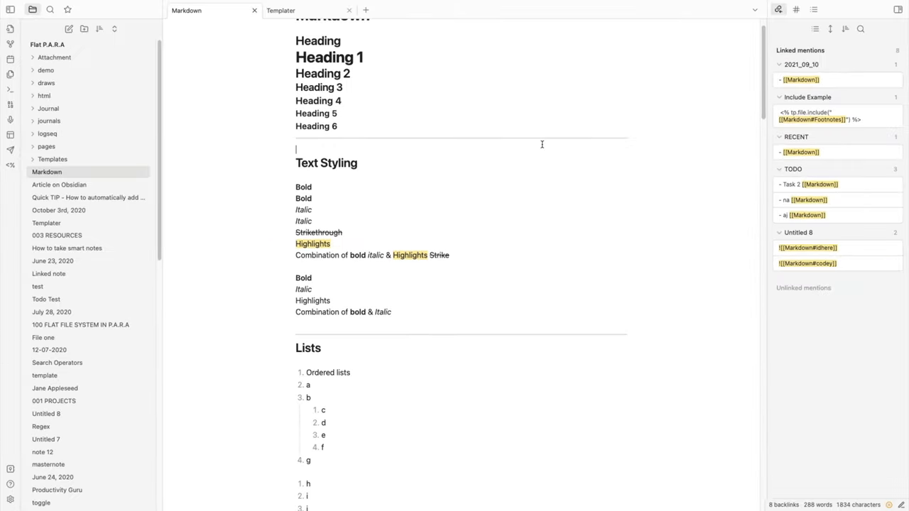
{"action": "scroll", "scroll_direction": "down", "scroll_amount": 3}
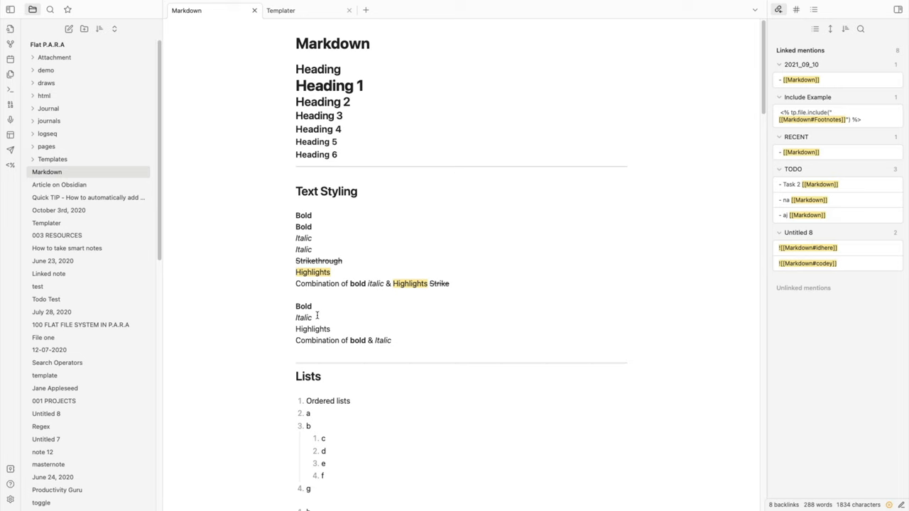
{"action": "mouse_move", "coordinate": [10, 500]}
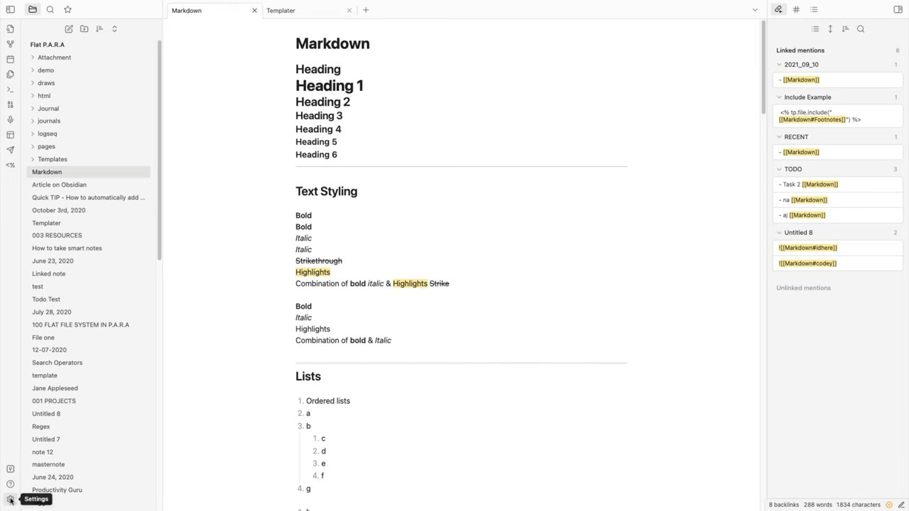
Enable the Slash commands core plugin from Settings.
{"action": "left_click", "coordinate": [10, 497]}
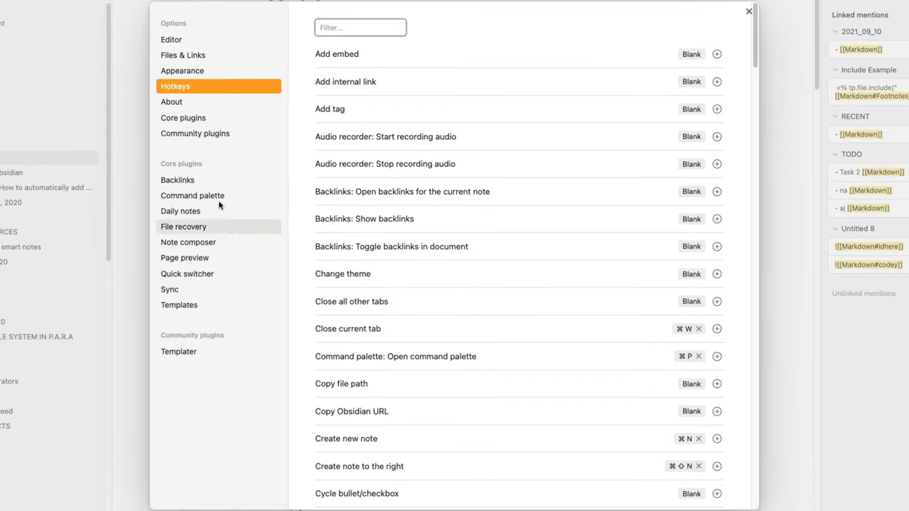
{"action": "left_click", "coordinate": [182, 116]}
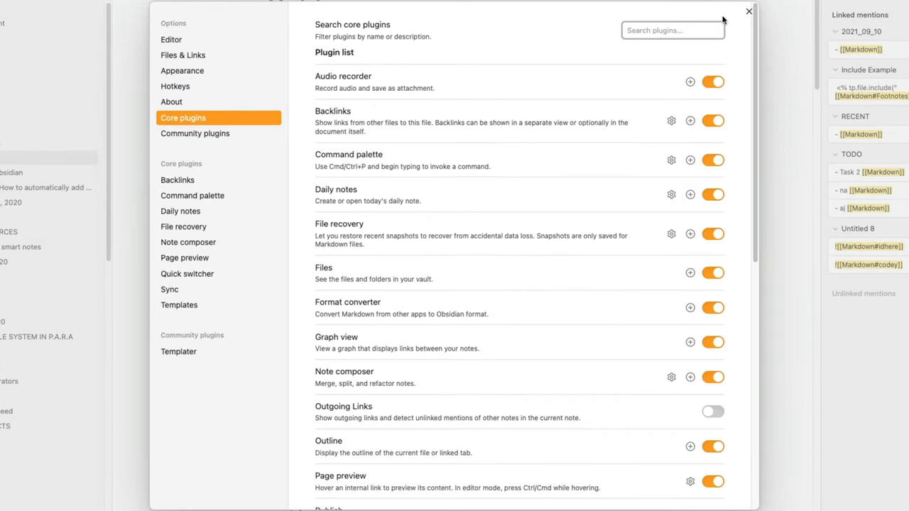
{"action": "type", "text": "slash"}
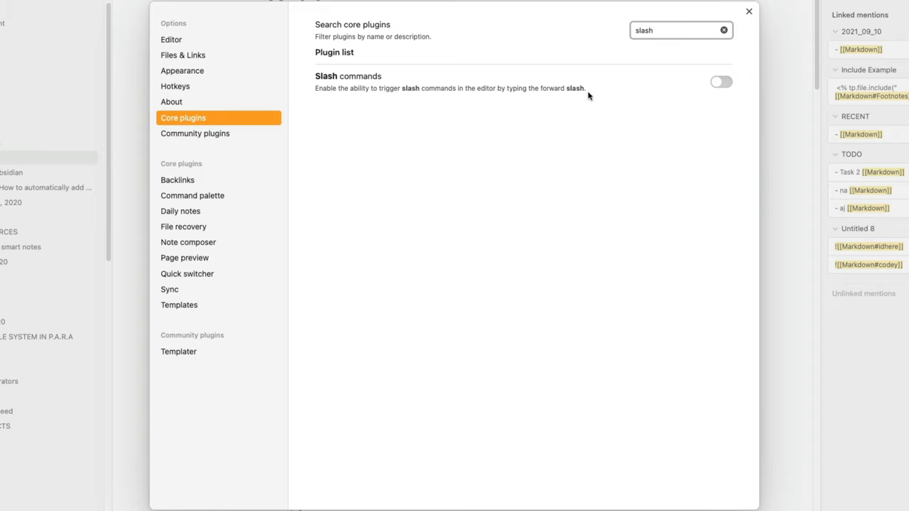
{"action": "left_click", "coordinate": [721, 80]}
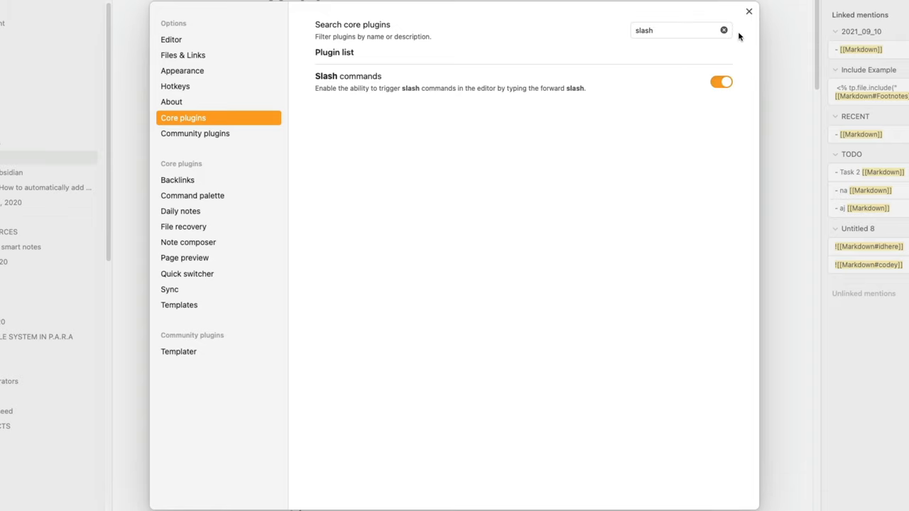
{"action": "left_click", "coordinate": [747, 11]}
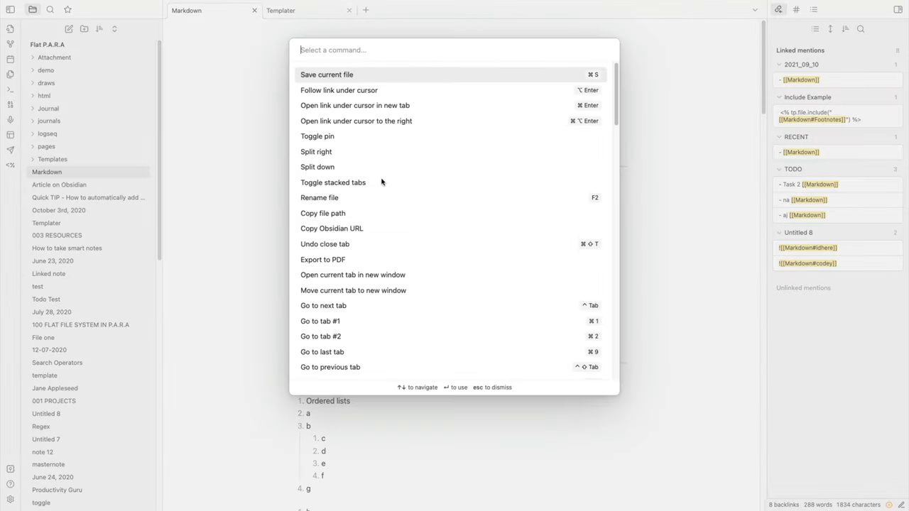
Try the slash command menu in the Markdown note and dismiss it.
{"action": "scroll", "scroll_direction": "down", "scroll_amount": 3}
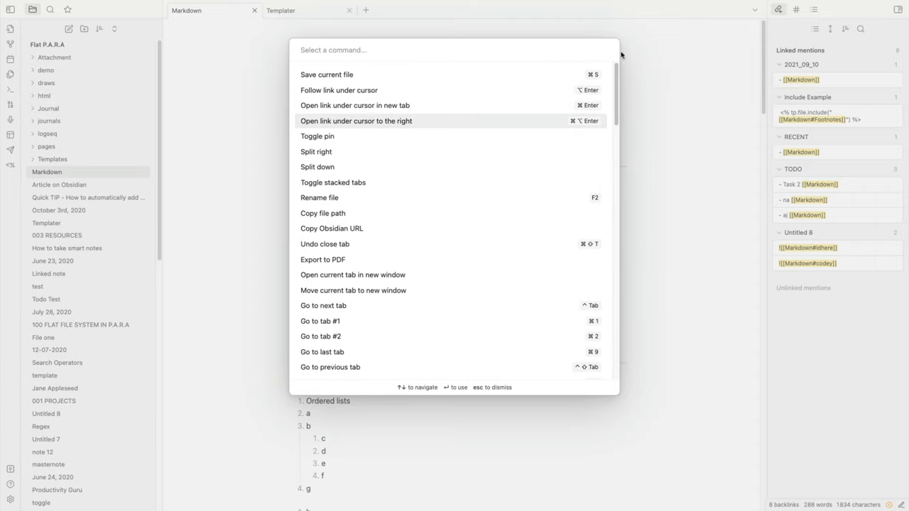
{"action": "key", "text": "Escape"}
{"action": "type", "text": "/"}
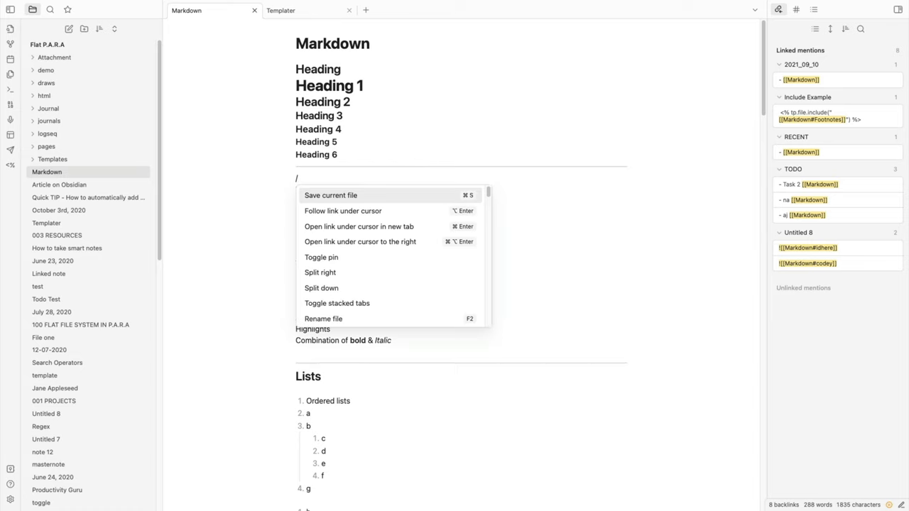
{"action": "mouse_move", "coordinate": [360, 242]}
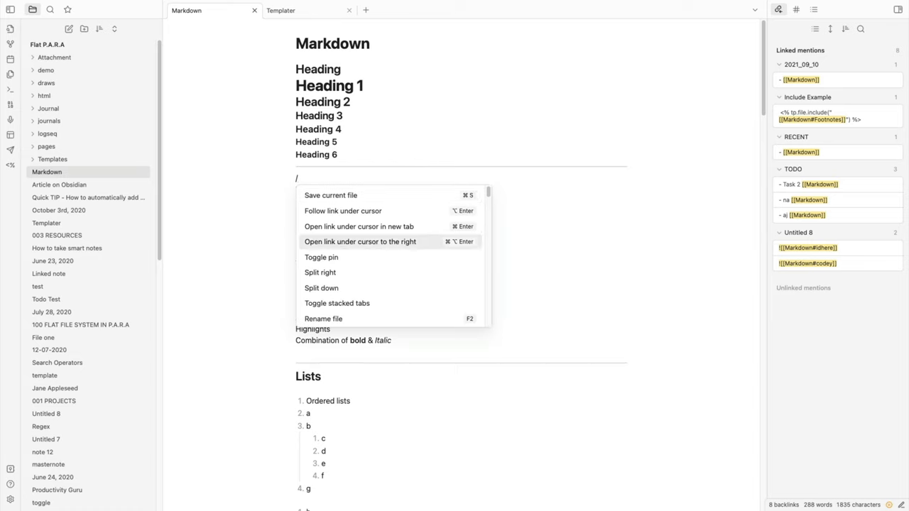
{"action": "scroll", "scroll_direction": "down", "scroll_amount": 3}
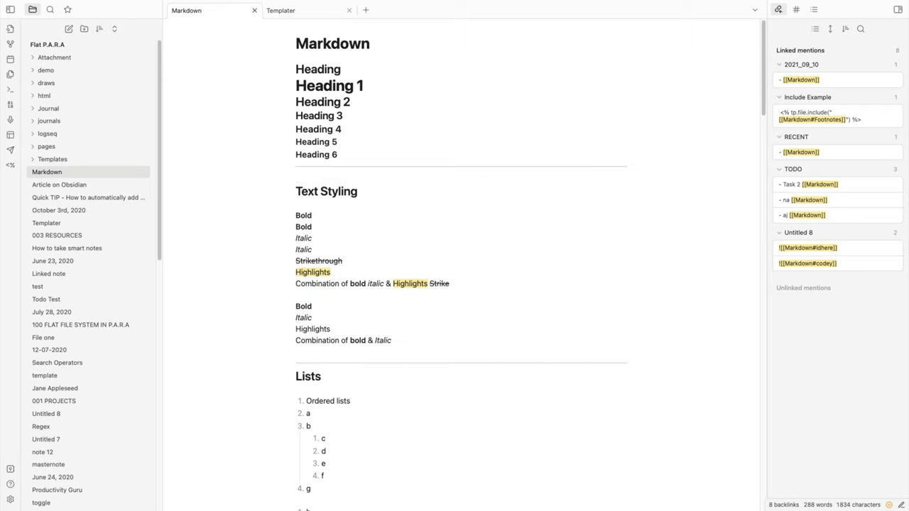
Browse the community plugin catalogue and search for 'map view'.
{"action": "left_click", "coordinate": [295, 177]}
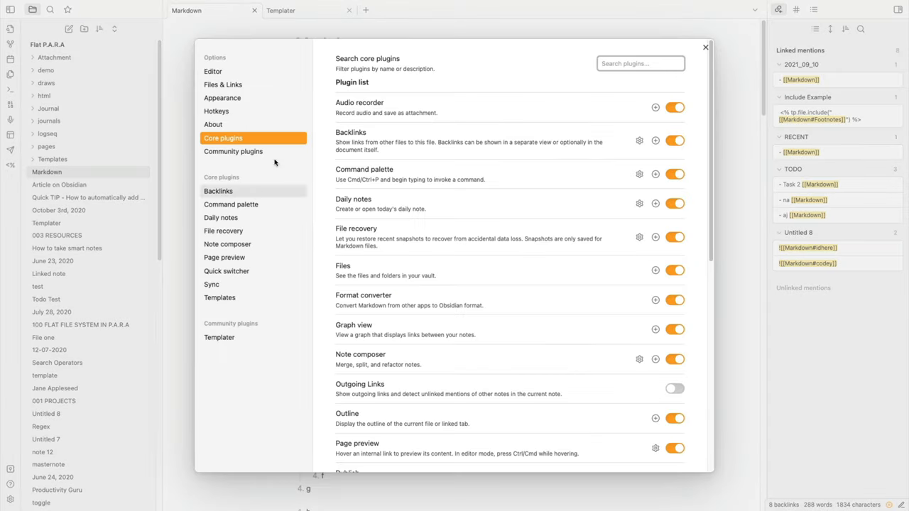
{"action": "left_click", "coordinate": [233, 150]}
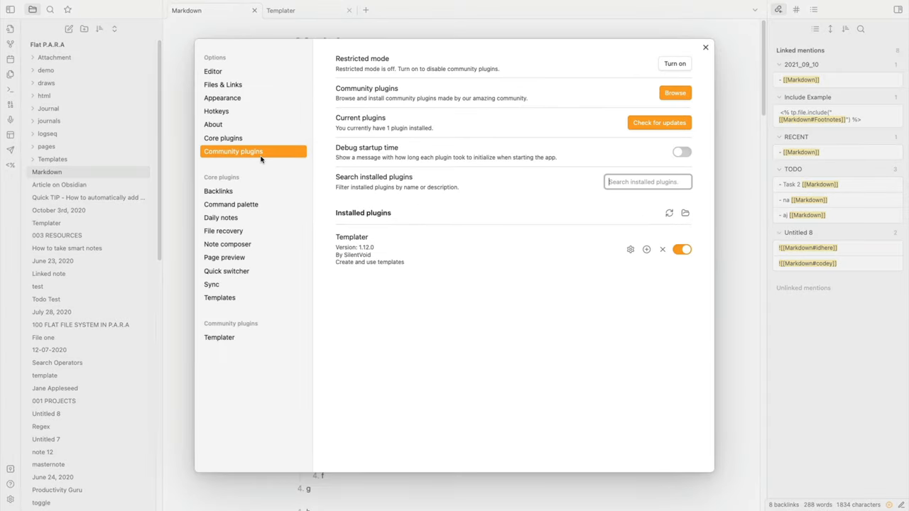
{"action": "mouse_move", "coordinate": [388, 253]}
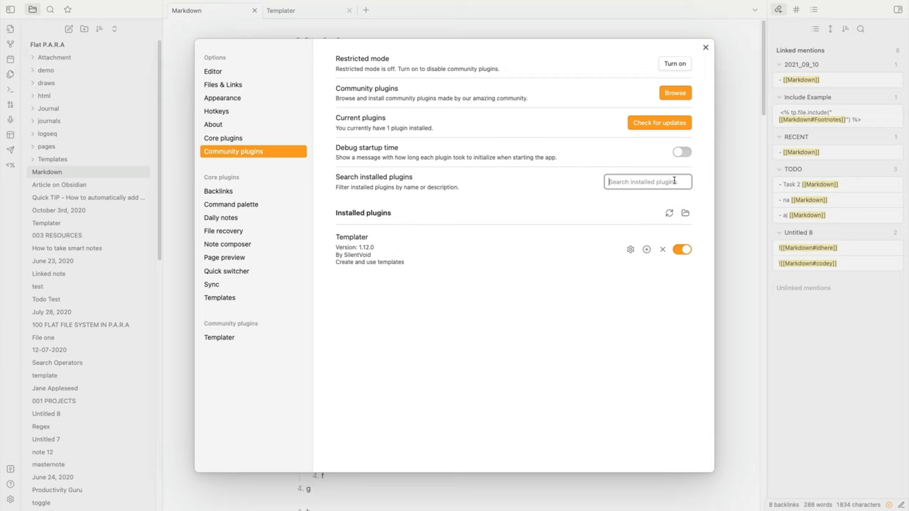
{"action": "type", "text": "map"}
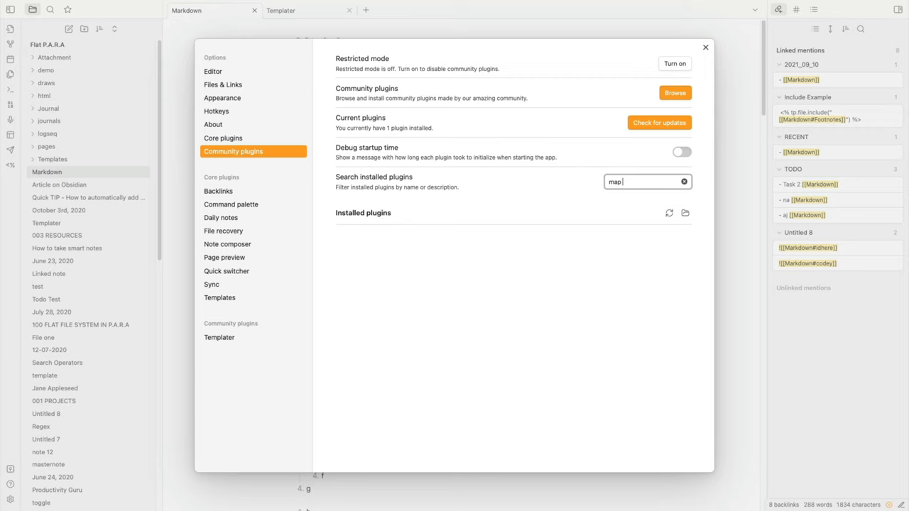
{"action": "left_click", "coordinate": [684, 182]}
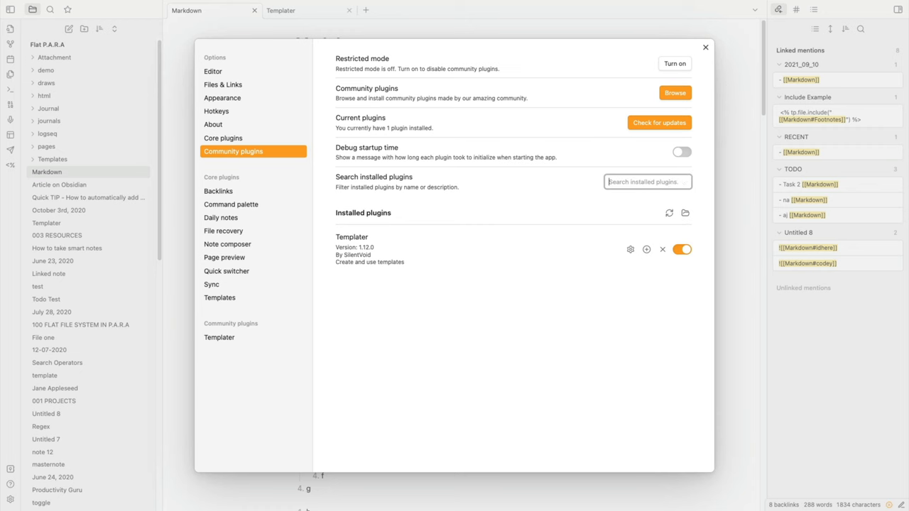
{"action": "left_click", "coordinate": [675, 92]}
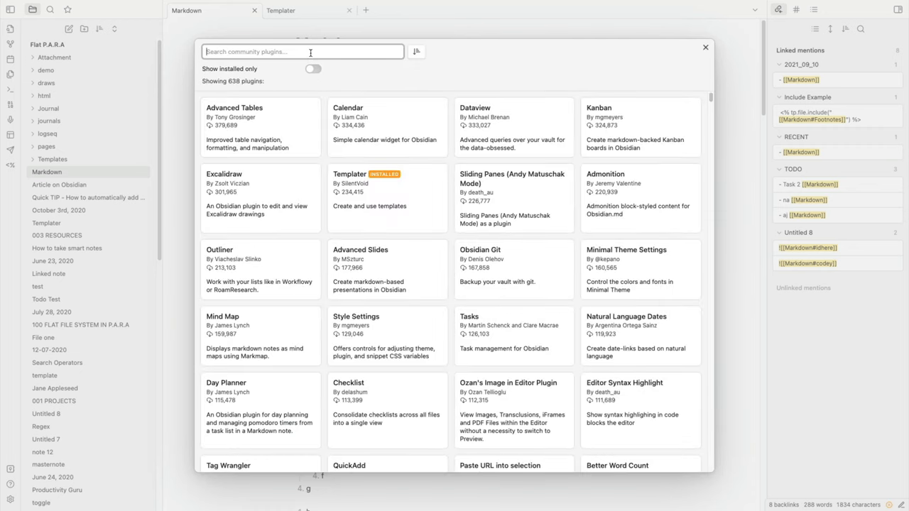
{"action": "type", "text": "map view"}
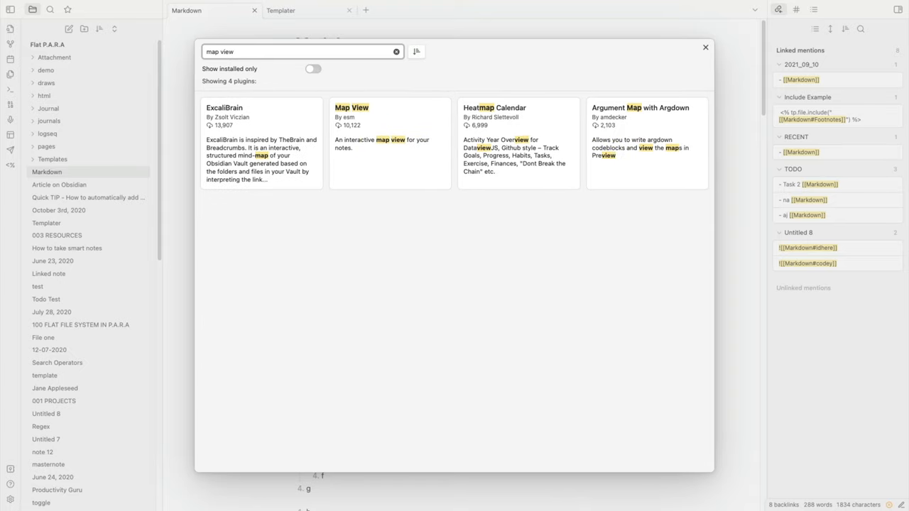
{"action": "mouse_move", "coordinate": [383, 159]}
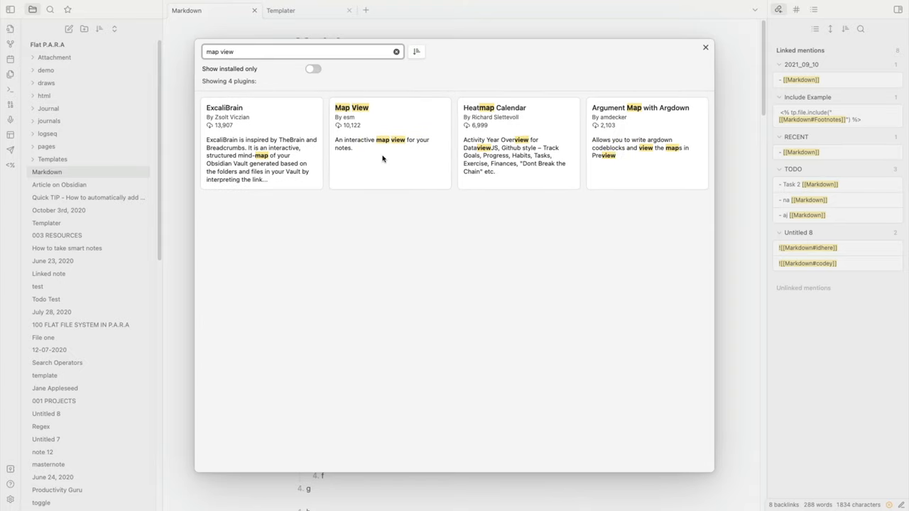
{"action": "mouse_move", "coordinate": [338, 122]}
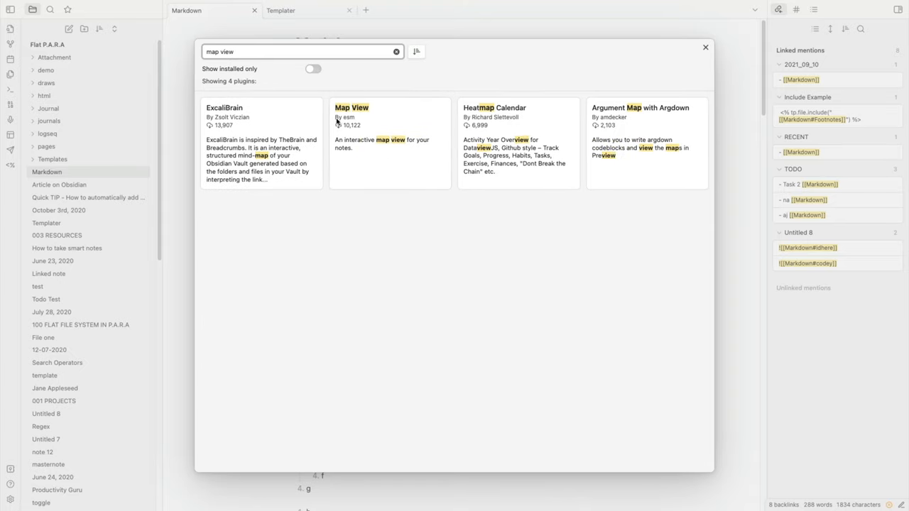
{"action": "mouse_move", "coordinate": [358, 149]}
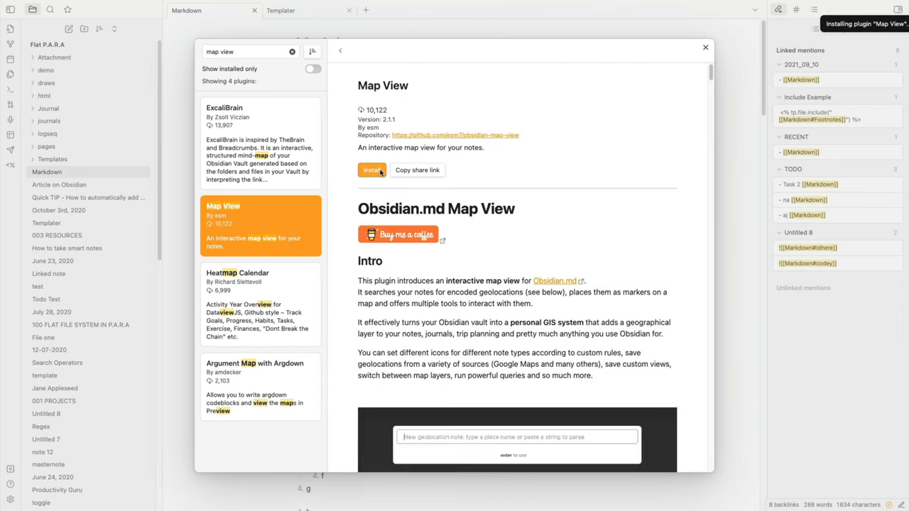
Install and enable the Map View plugin.
{"action": "left_click", "coordinate": [372, 170]}
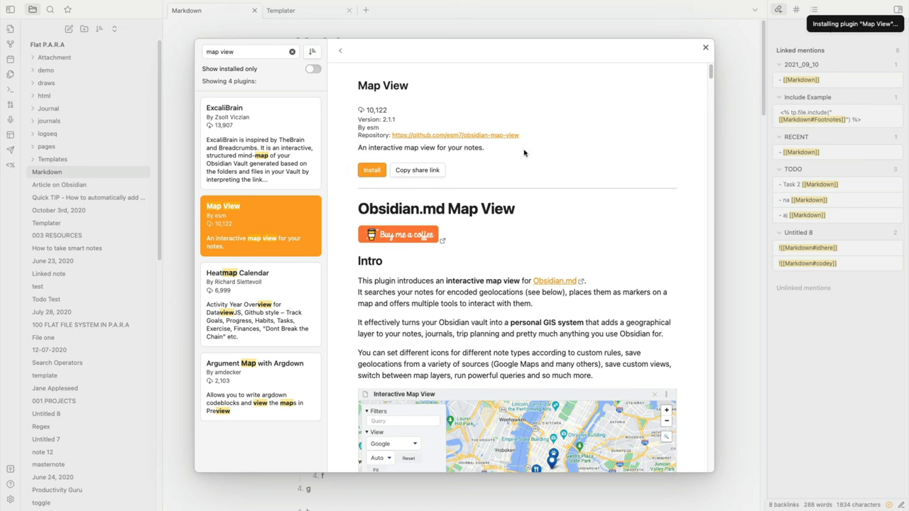
{"action": "left_click", "coordinate": [372, 171]}
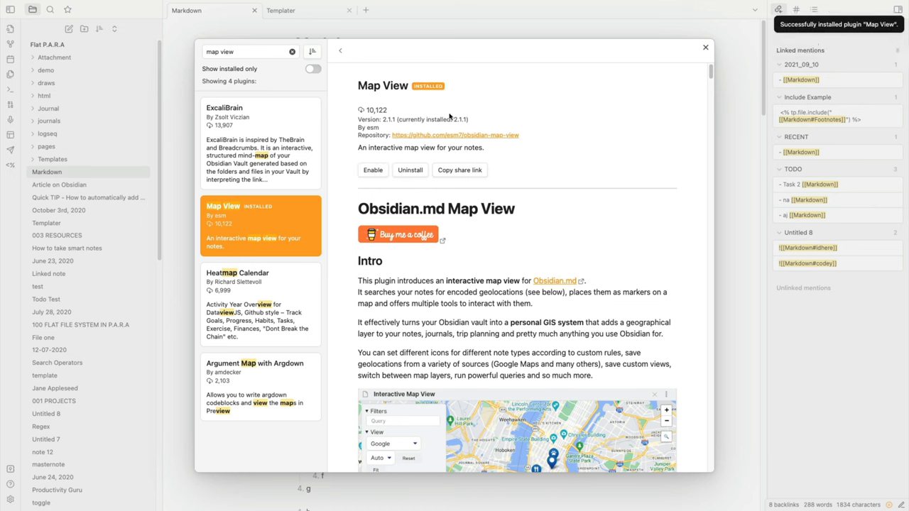
{"action": "left_click", "coordinate": [372, 171]}
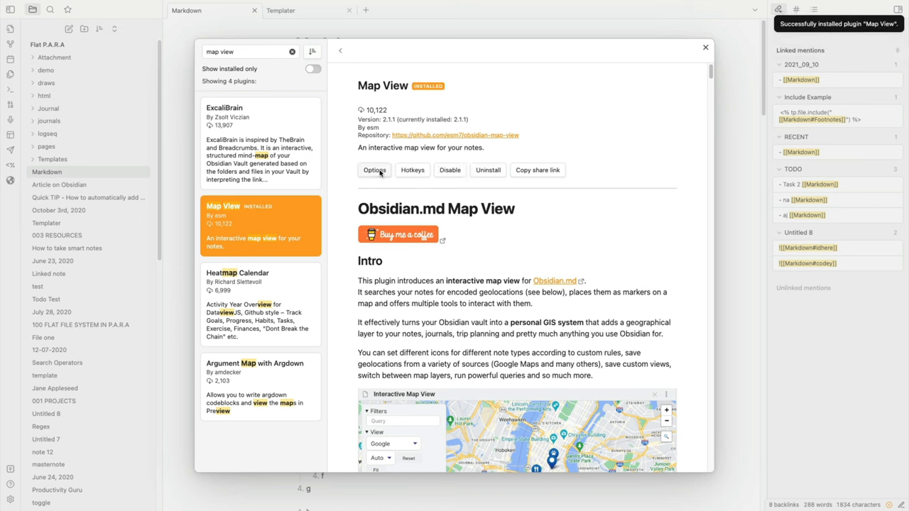
{"action": "left_click", "coordinate": [375, 170]}
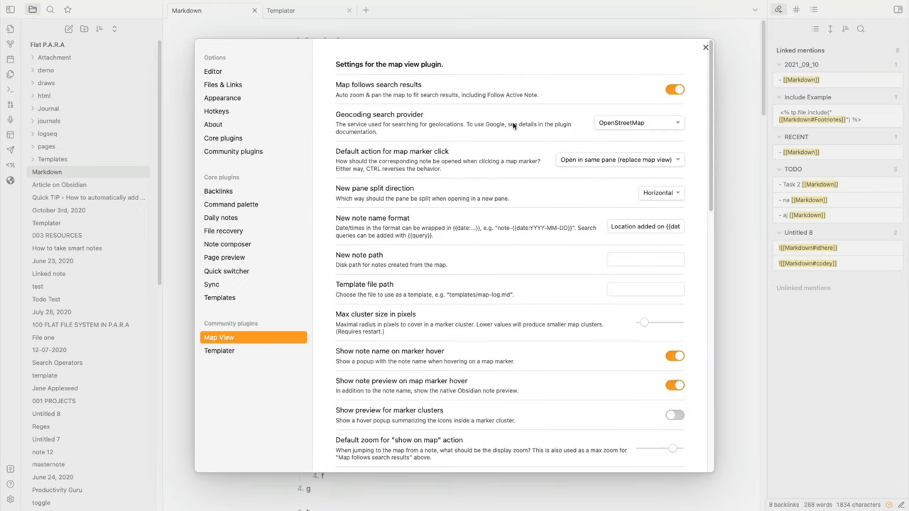
{"action": "left_click", "coordinate": [636, 122]}
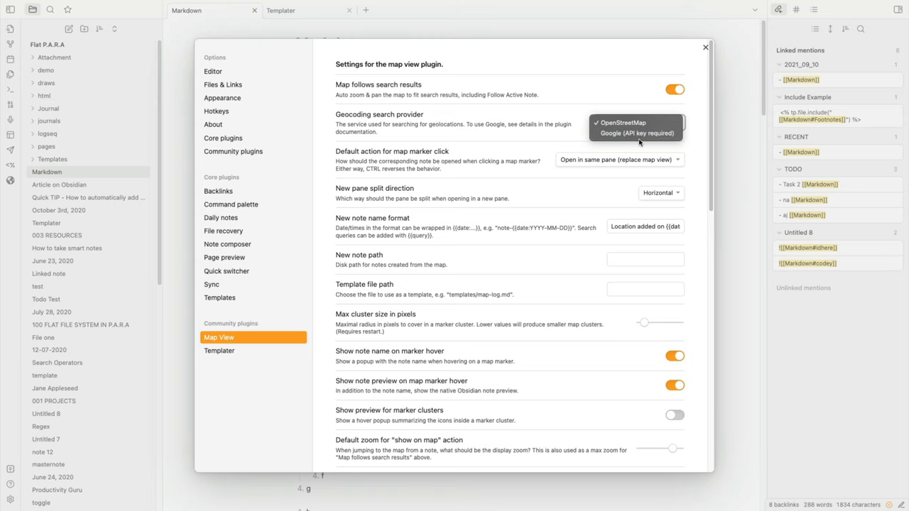
{"action": "left_click", "coordinate": [622, 122]}
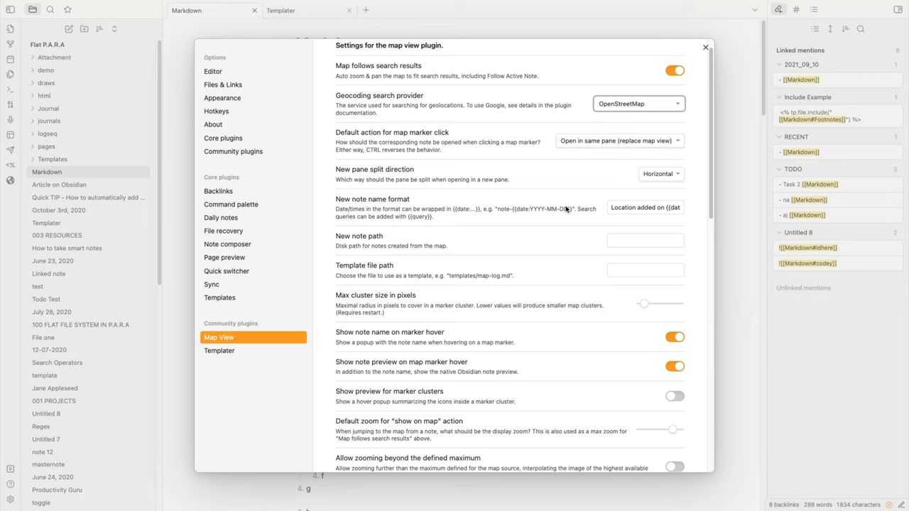
{"action": "scroll", "scroll_direction": "down", "scroll_amount": 3}
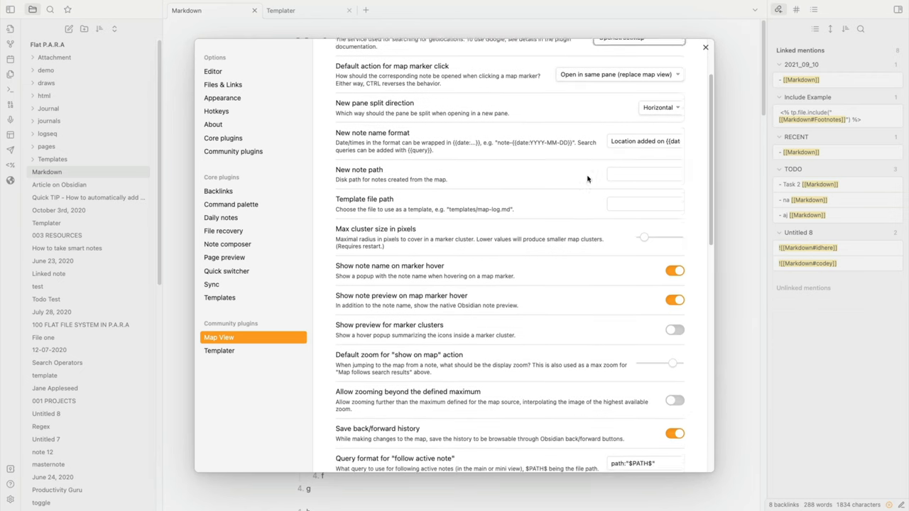
{"action": "scroll", "scroll_direction": "down", "scroll_amount": 3}
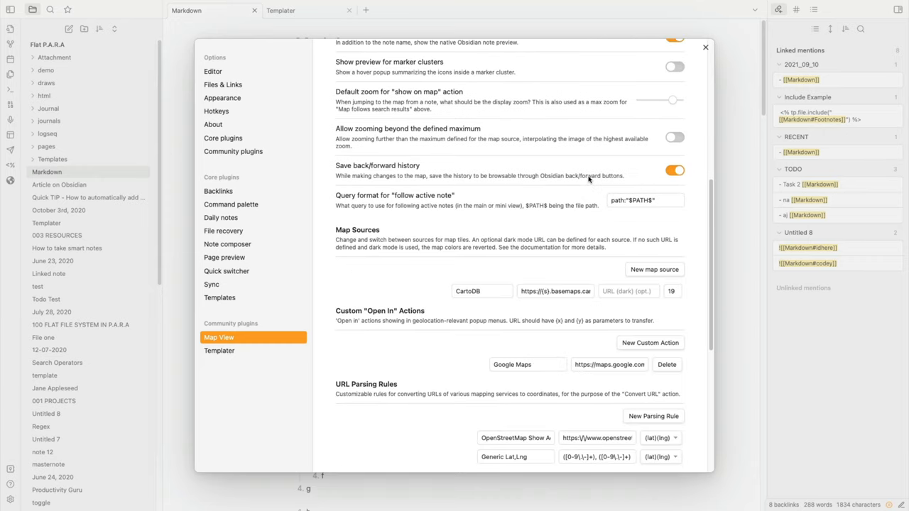
{"action": "scroll", "scroll_direction": "down", "scroll_amount": 3}
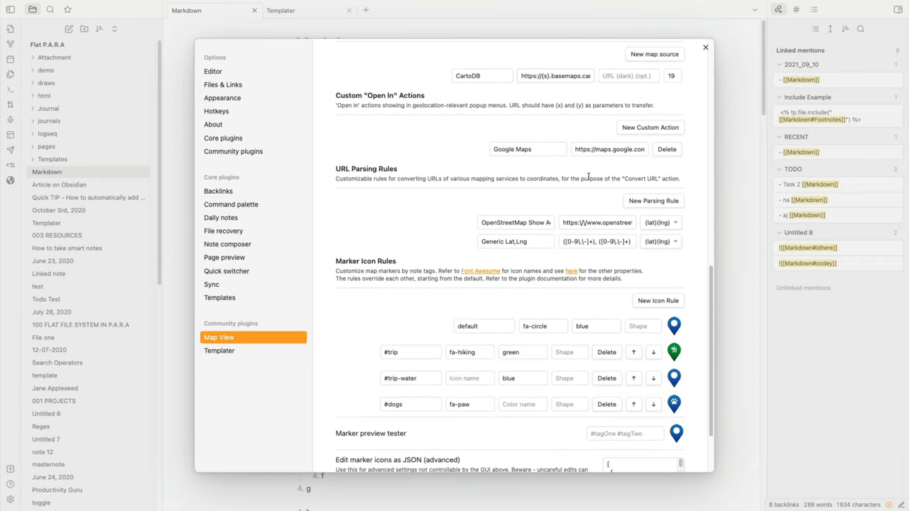
{"action": "scroll", "scroll_direction": "down", "scroll_amount": 3}
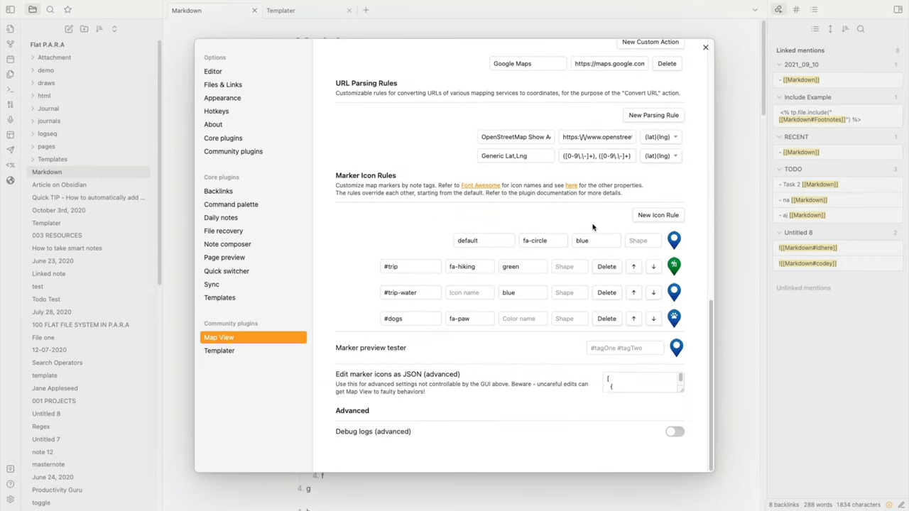
{"action": "mouse_move", "coordinate": [380, 219]}
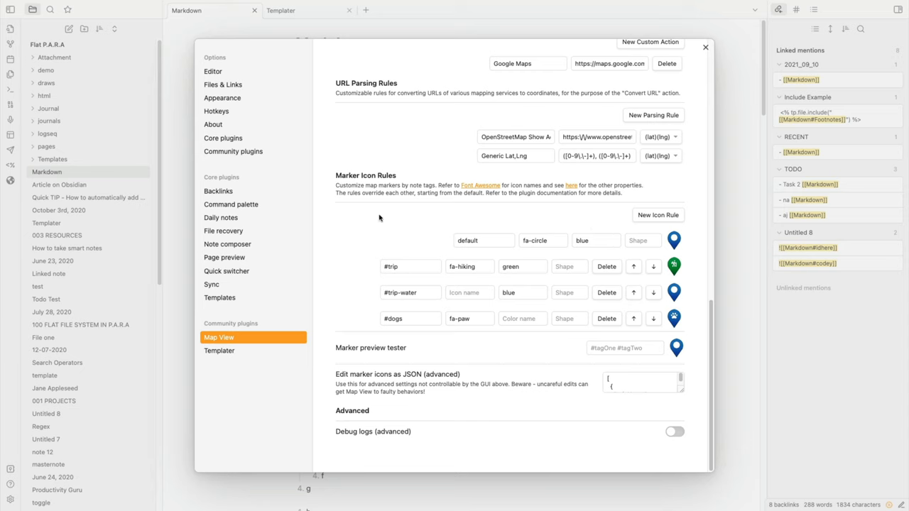
{"action": "mouse_move", "coordinate": [596, 267]}
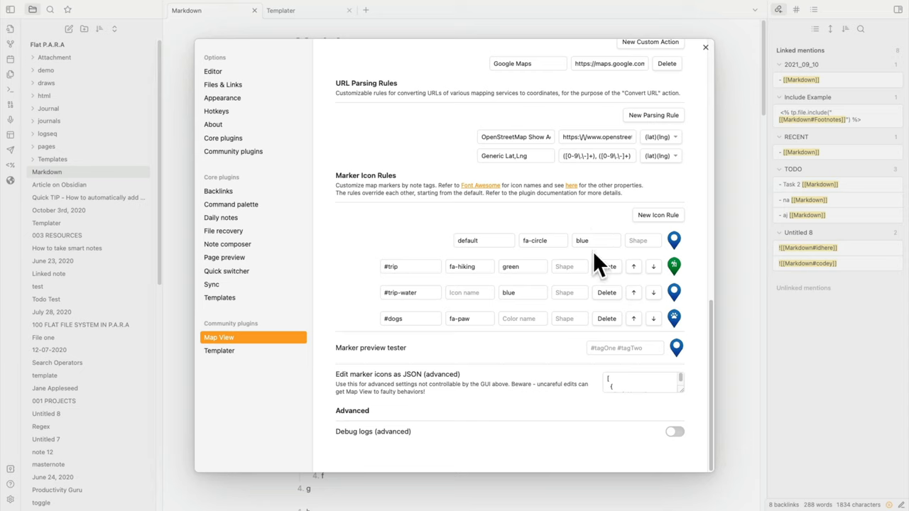
{"action": "mouse_move", "coordinate": [477, 395]}
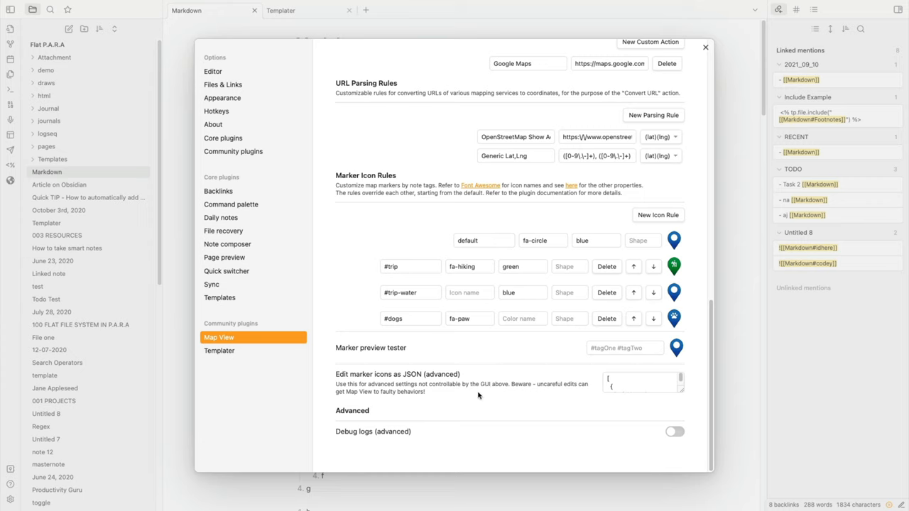
{"action": "mouse_move", "coordinate": [425, 193]}
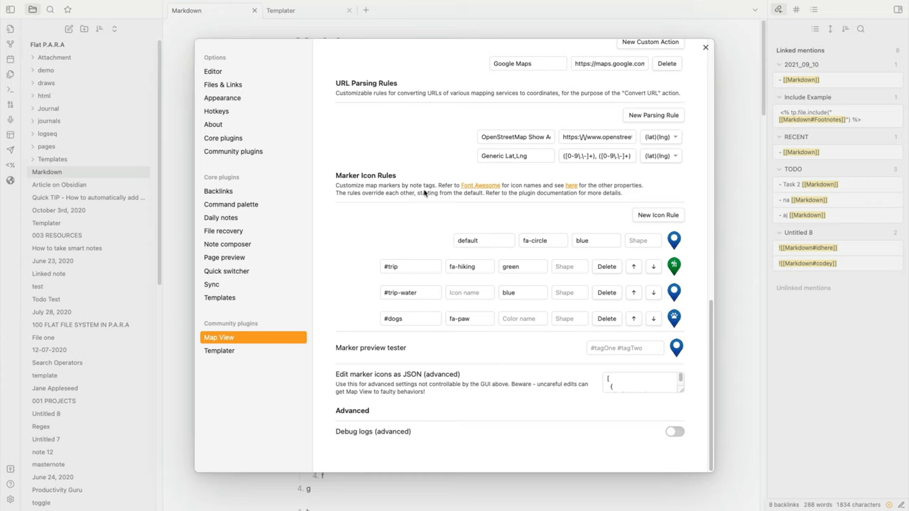
{"action": "mouse_move", "coordinate": [683, 182]}
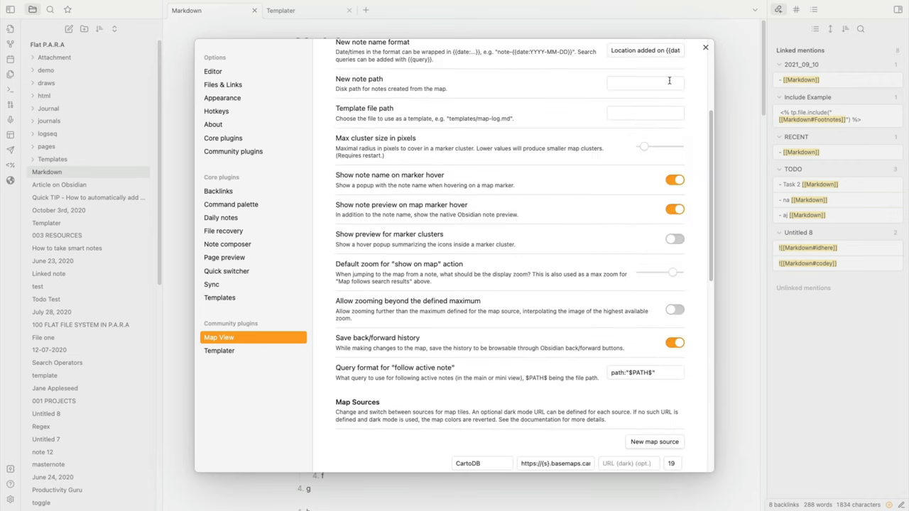
Create a new note titled New York.
{"action": "left_click", "coordinate": [704, 47]}
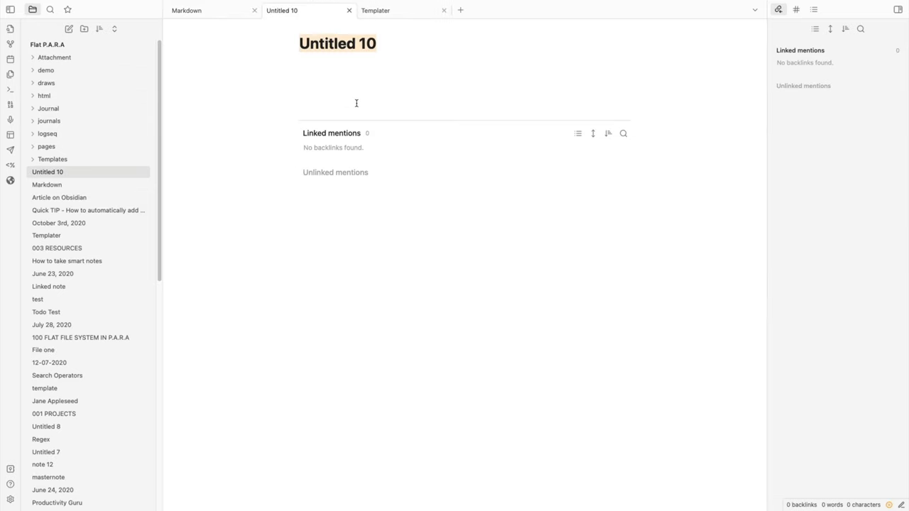
{"action": "type", "text": "New"}
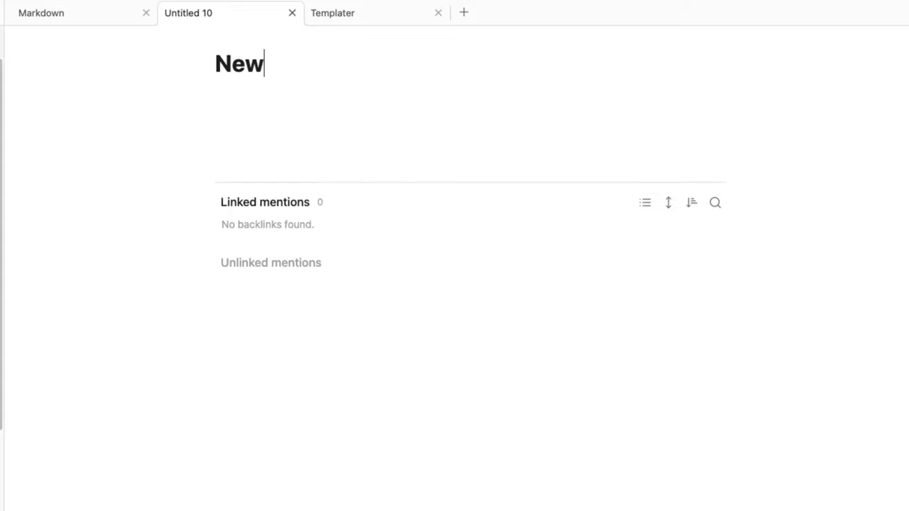
{"action": "type", "text": "Yr"}
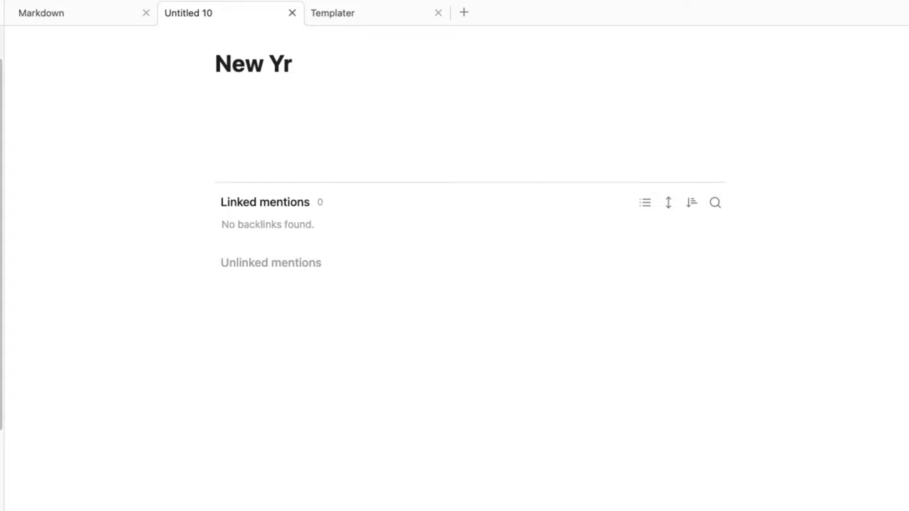
{"action": "type", "text": "ork"}
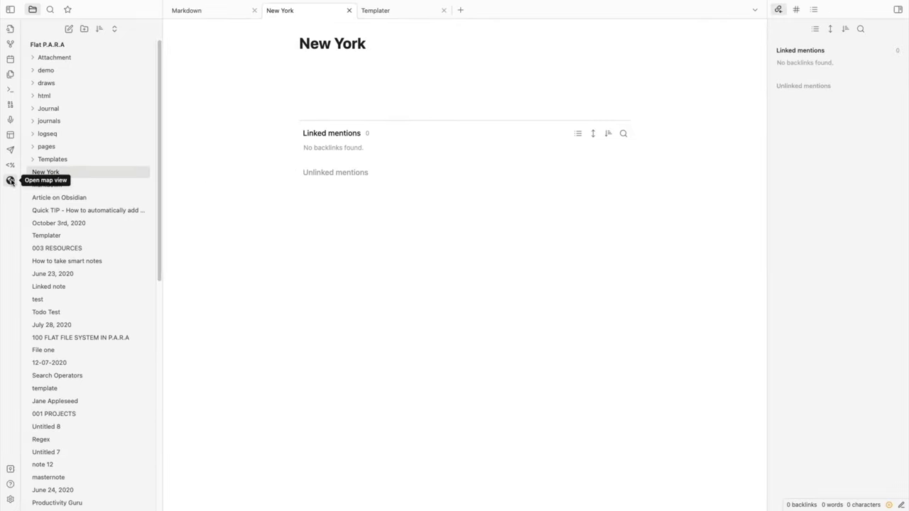
Open the Map View map and bring up location actions near New York.
{"action": "left_click", "coordinate": [10, 182]}
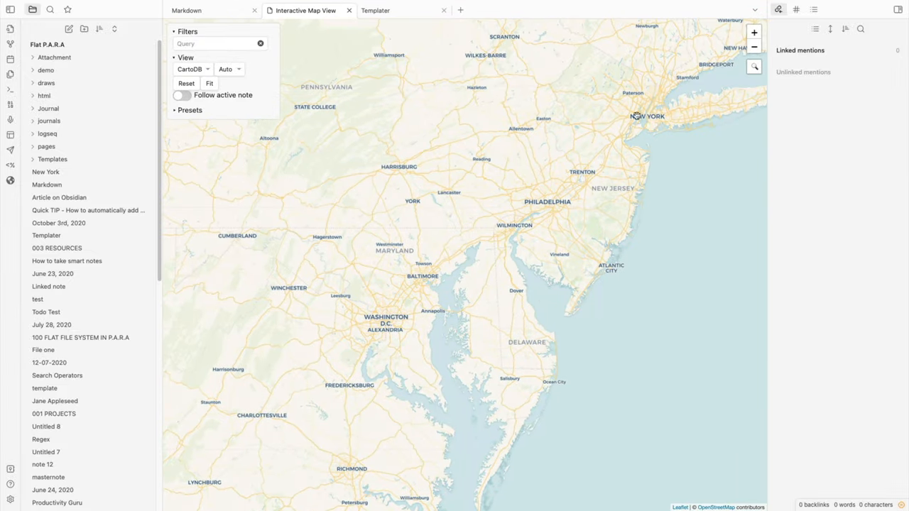
{"action": "right_click", "coordinate": [637, 117]}
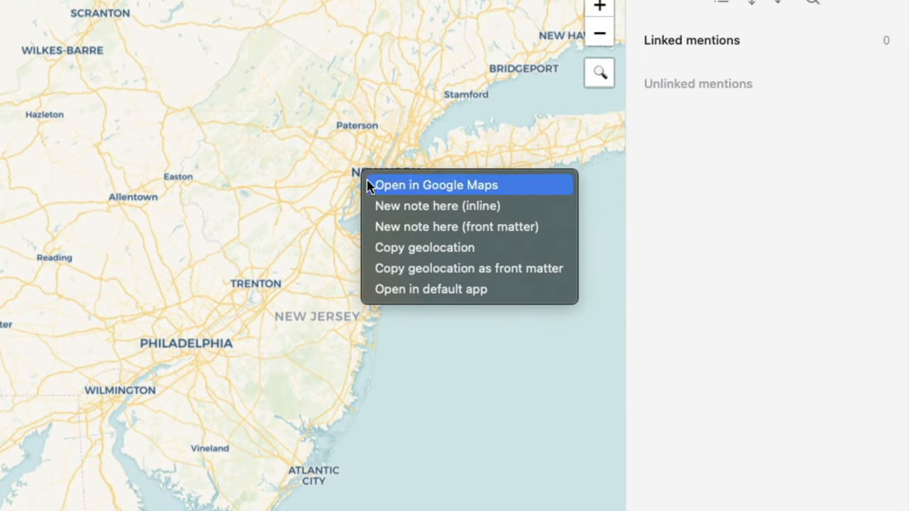
{"action": "mouse_move", "coordinate": [424, 247]}
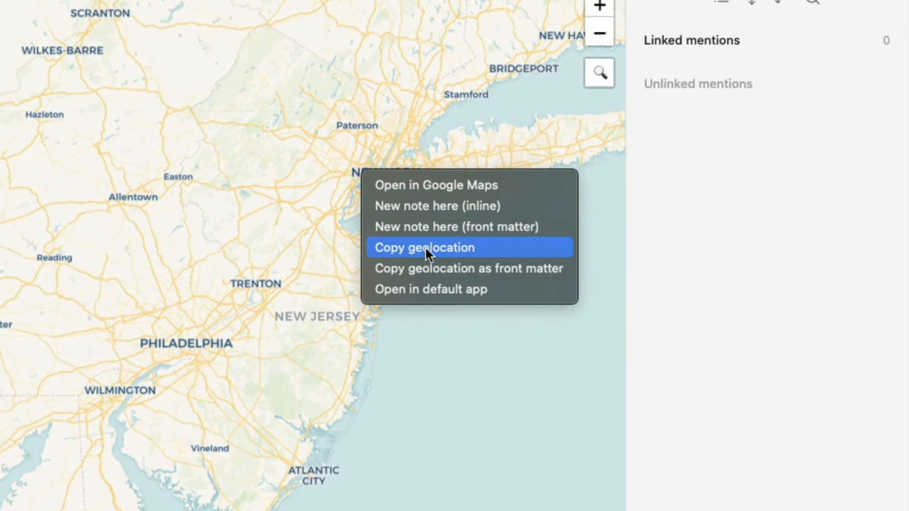
{"action": "mouse_move", "coordinate": [437, 206]}
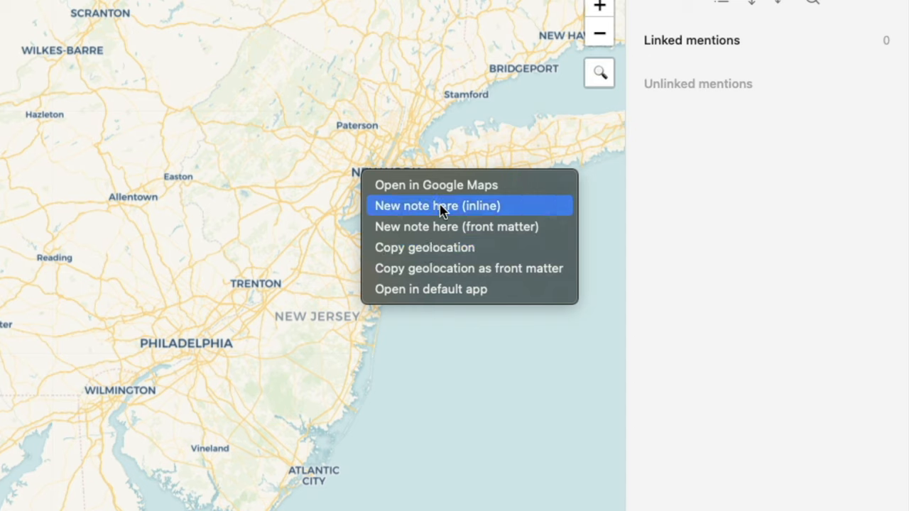
{"action": "mouse_move", "coordinate": [426, 227]}
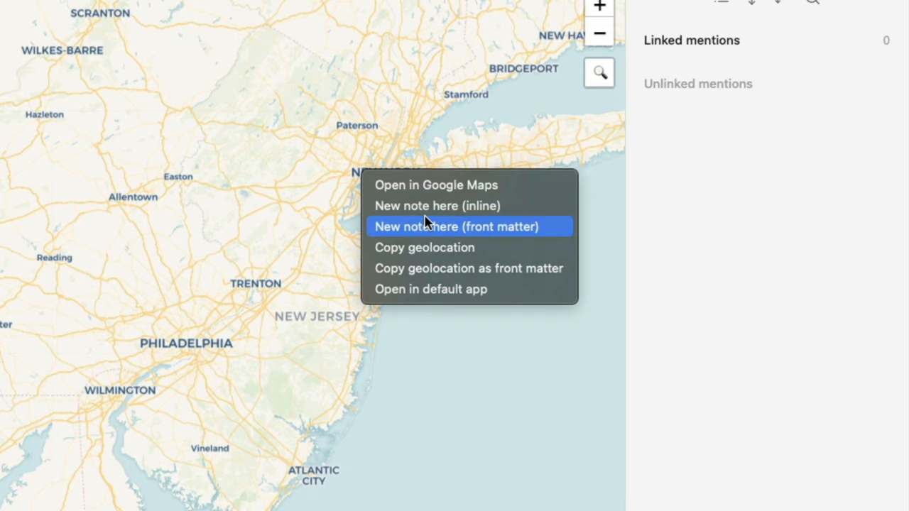
{"action": "mouse_move", "coordinate": [399, 236]}
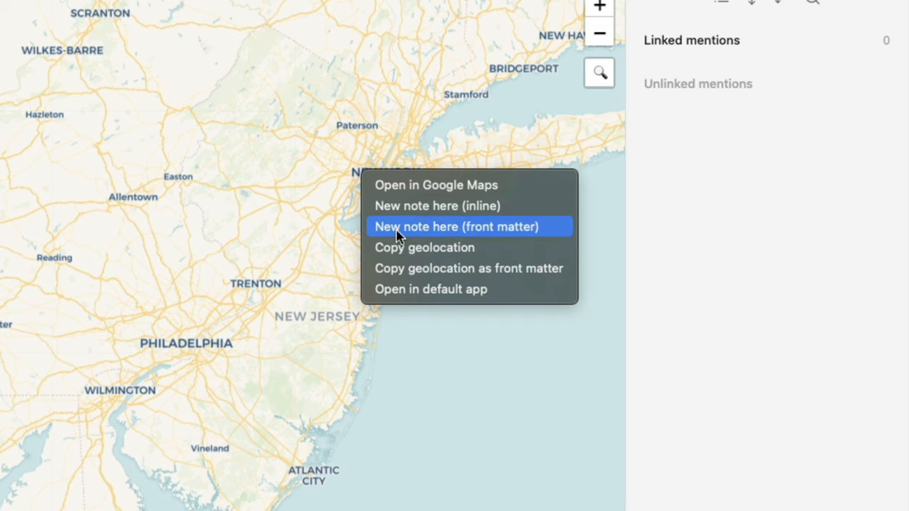
{"action": "mouse_move", "coordinate": [455, 234]}
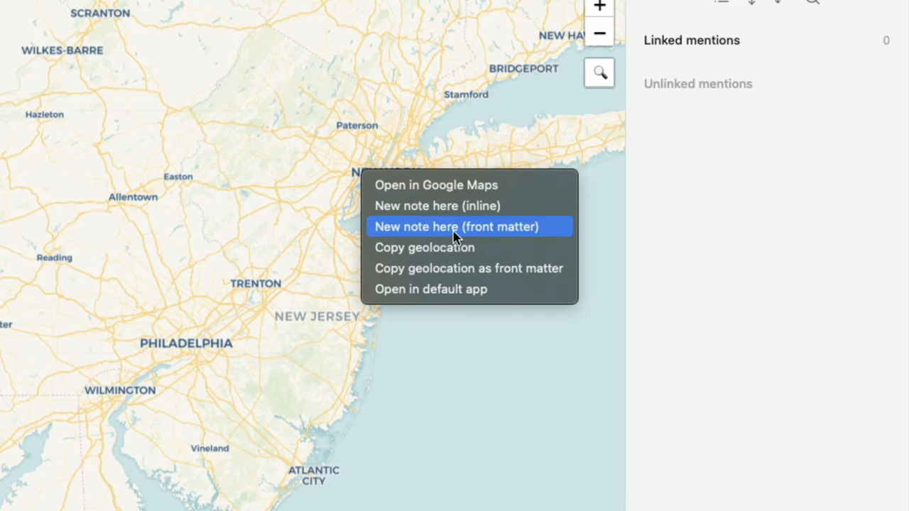
{"action": "mouse_move", "coordinate": [468, 267]}
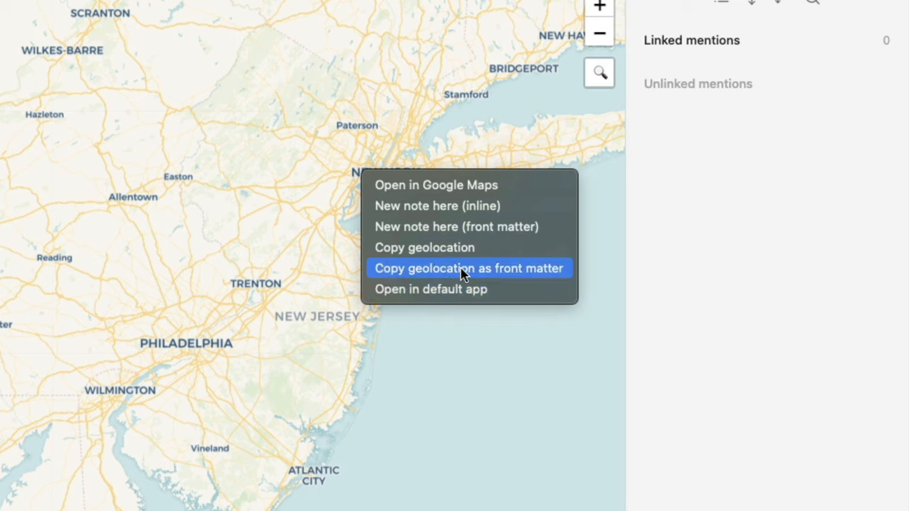
{"action": "mouse_move", "coordinate": [457, 269]}
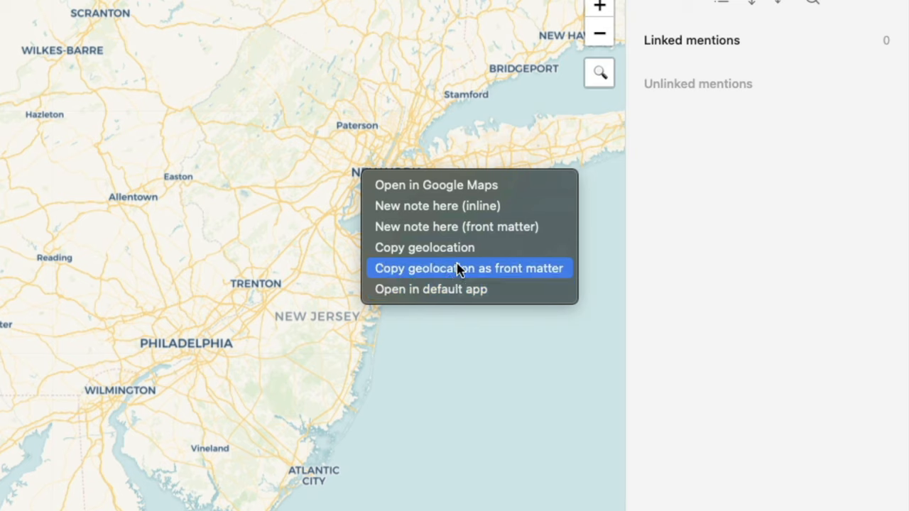
{"action": "mouse_move", "coordinate": [466, 206]}
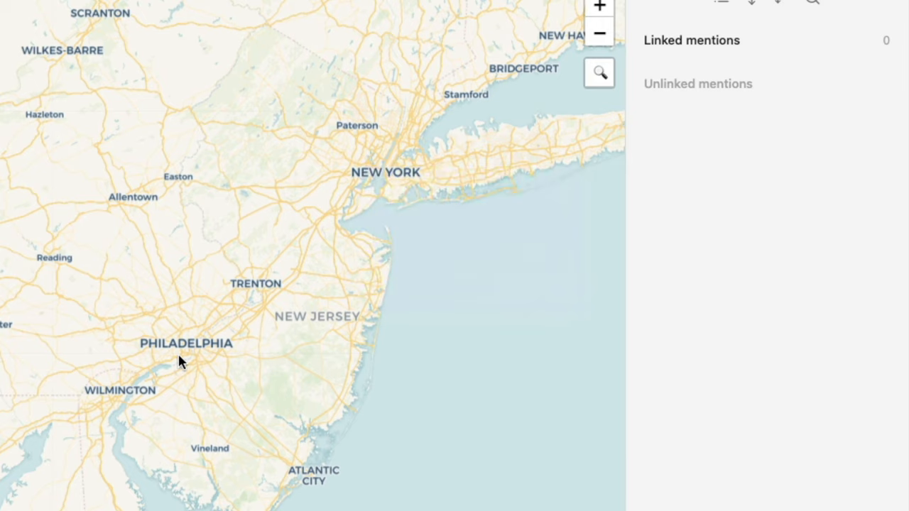
Create a note geotagged inline at a map spot near Philadelphia and view its location link.
{"action": "right_click", "coordinate": [182, 360]}
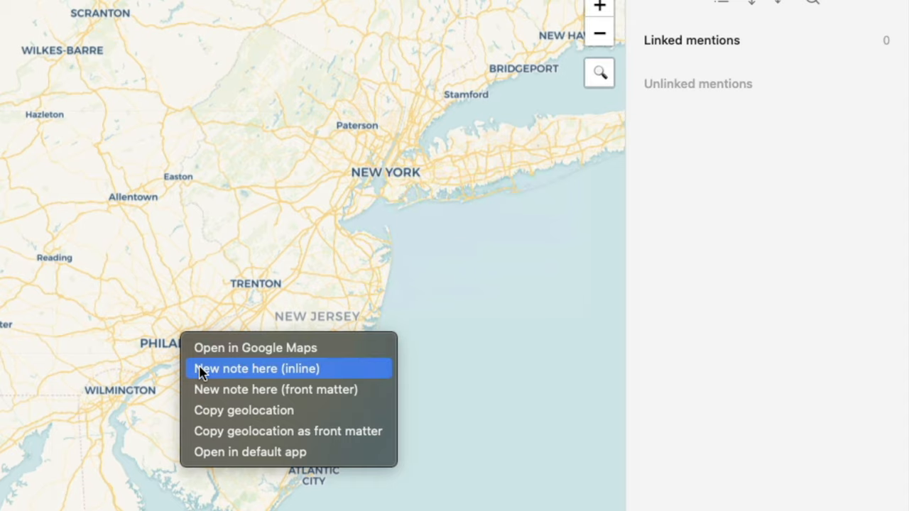
{"action": "left_click", "coordinate": [256, 367]}
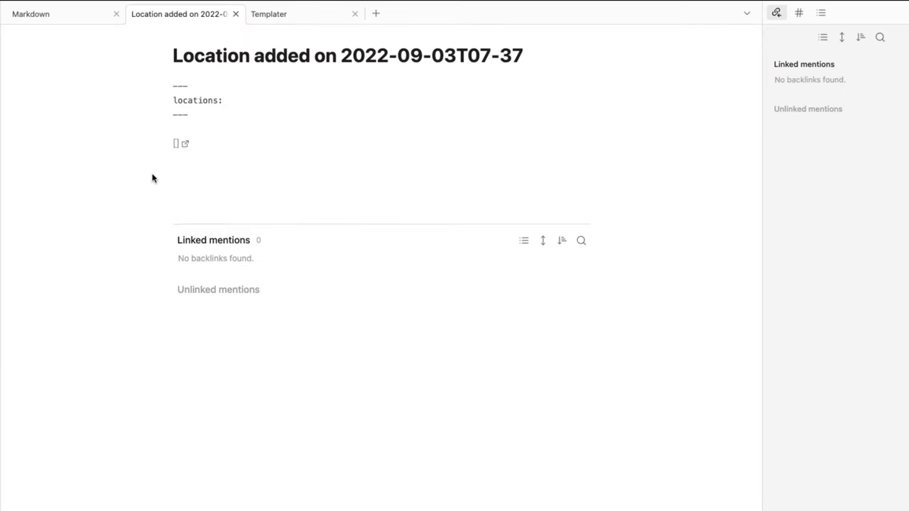
{"action": "left_click", "coordinate": [176, 144]}
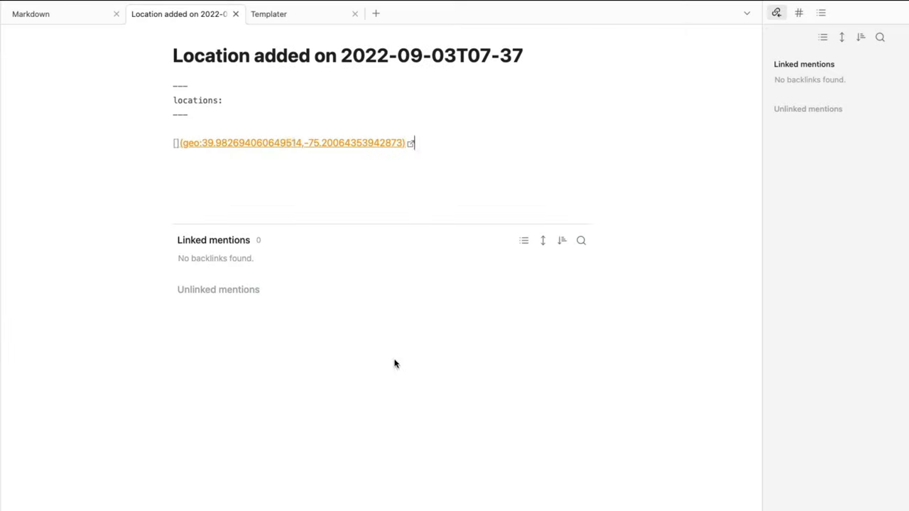
{"action": "left_click", "coordinate": [269, 14]}
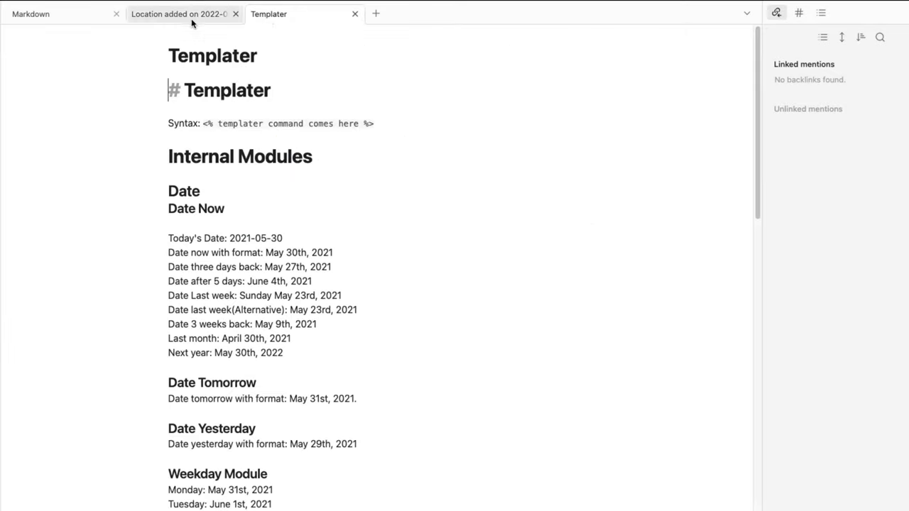
{"action": "left_click", "coordinate": [179, 14]}
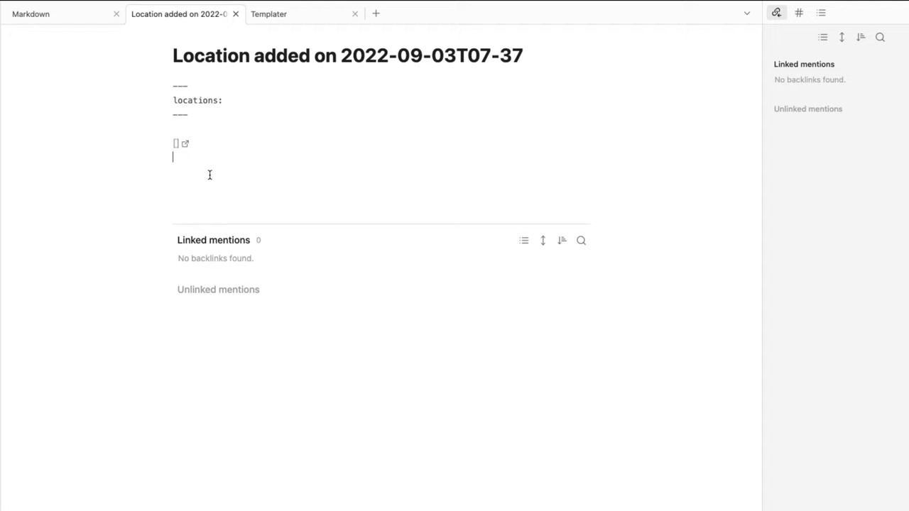
Write 'Philly cheese steak' in the note and retitle it 'Philly'.
{"action": "type", "text": "Philly c"}
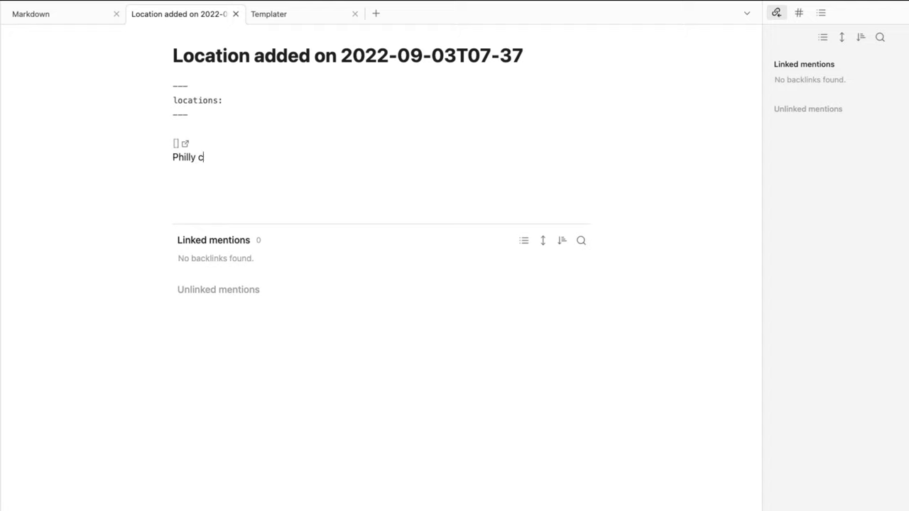
{"action": "type", "text": "heese"}
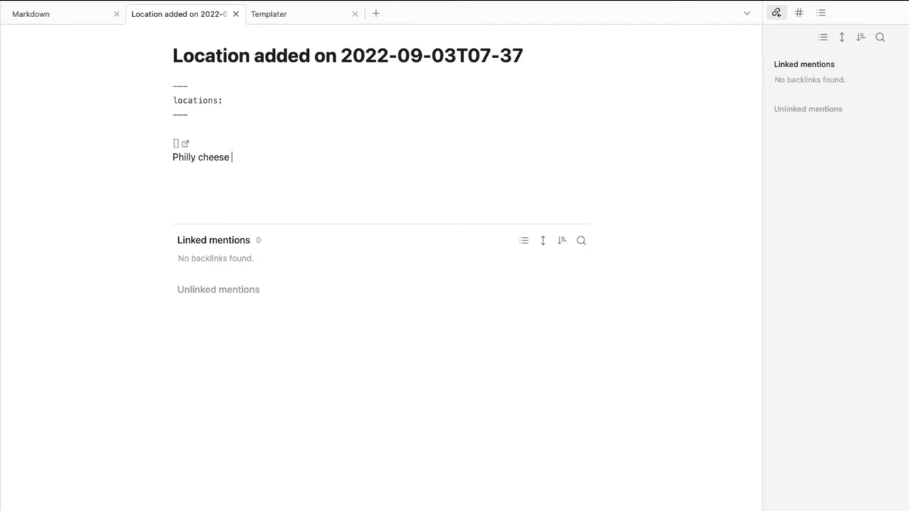
{"action": "type", "text": "steak"}
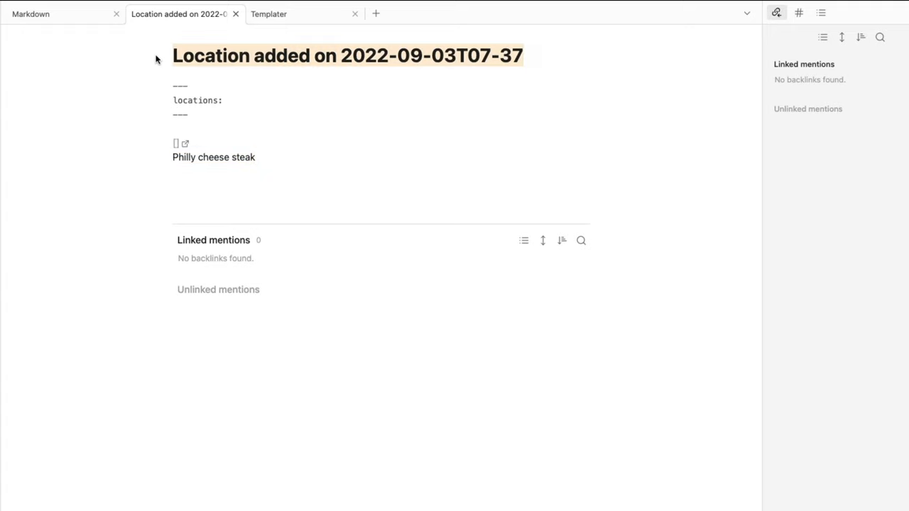
{"action": "type", "text": "Phil"}
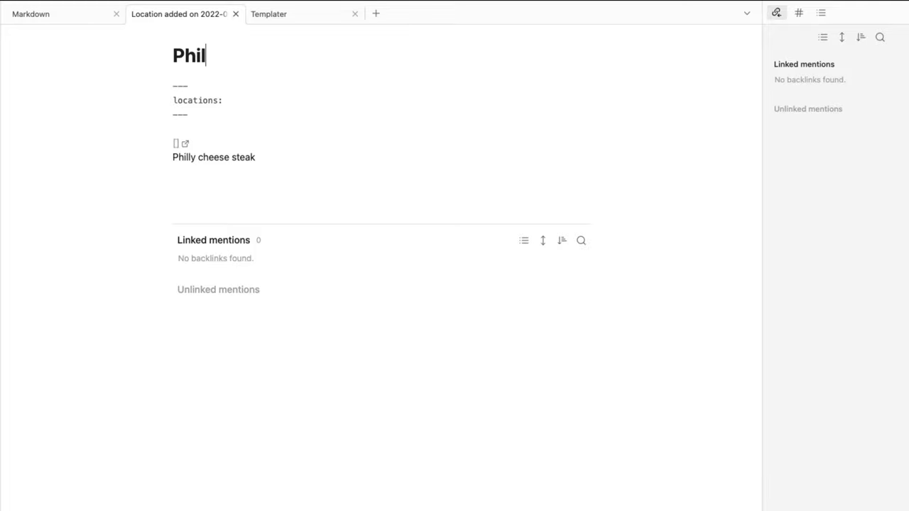
{"action": "type", "text": "ly"}
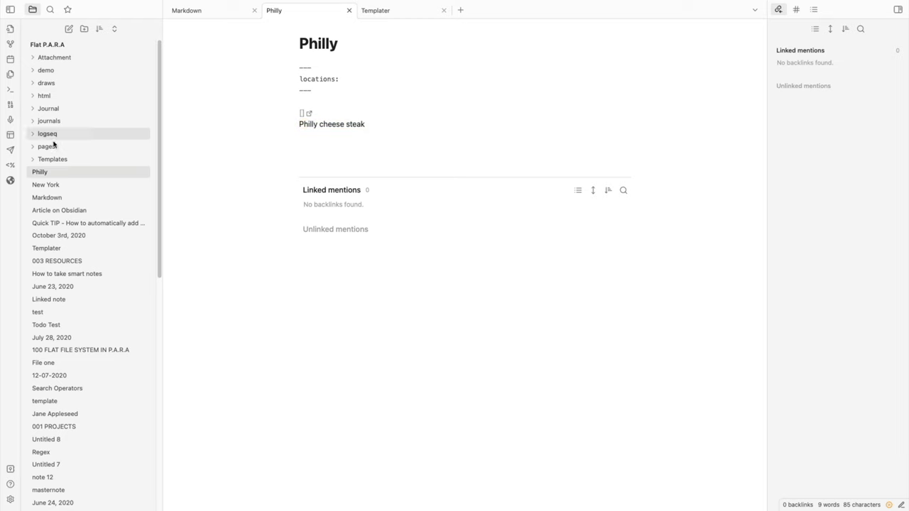
{"action": "mouse_move", "coordinate": [12, 179]}
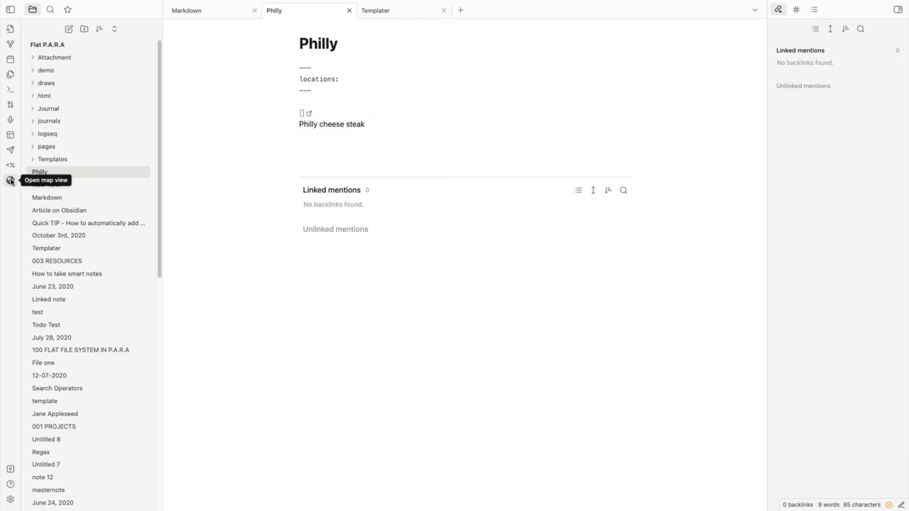
Reopen the map view showing the Philly pin and start a note near New York.
{"action": "left_click", "coordinate": [12, 179]}
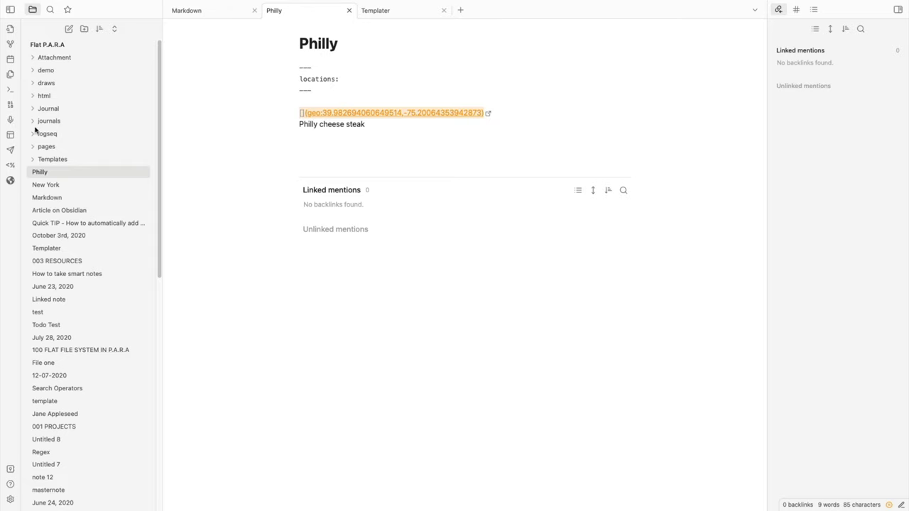
{"action": "left_click", "coordinate": [45, 184]}
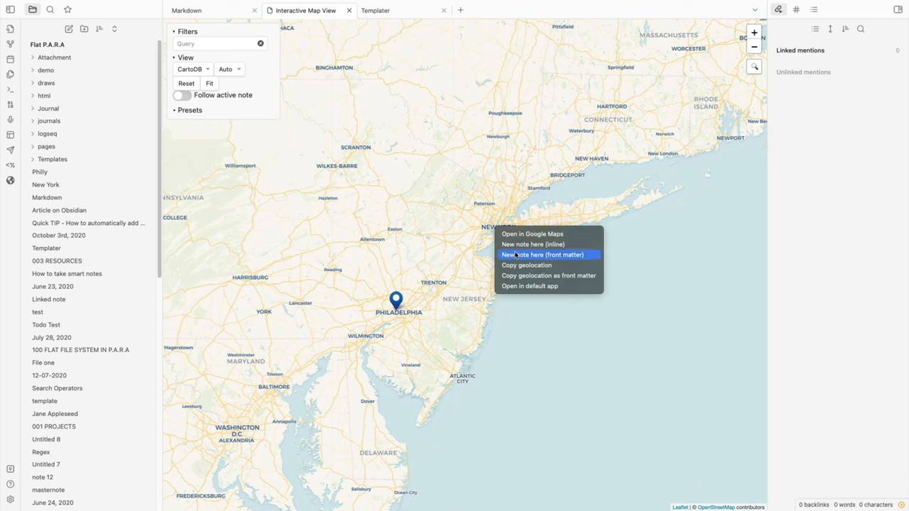
{"action": "mouse_move", "coordinate": [525, 265]}
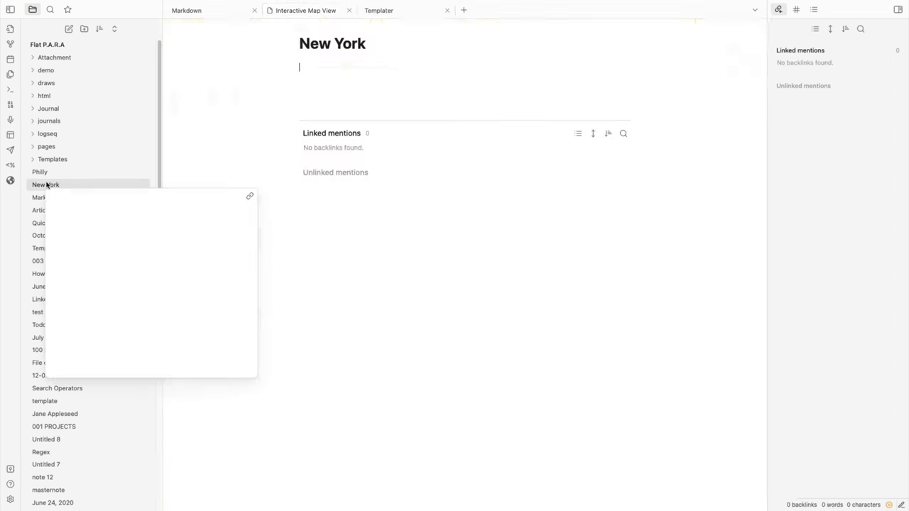
{"action": "left_click", "coordinate": [46, 185]}
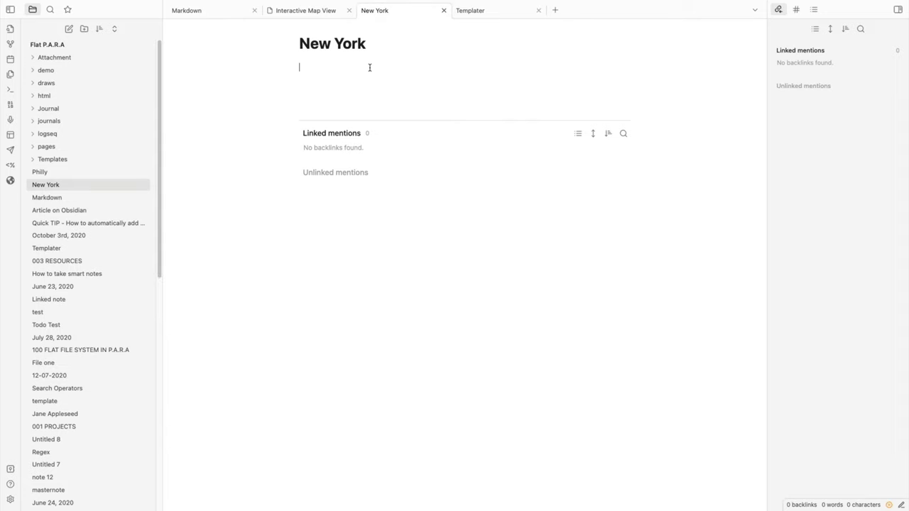
{"action": "type", "text": "[](geo:40.697396619310915,-74.0517568588257)"}
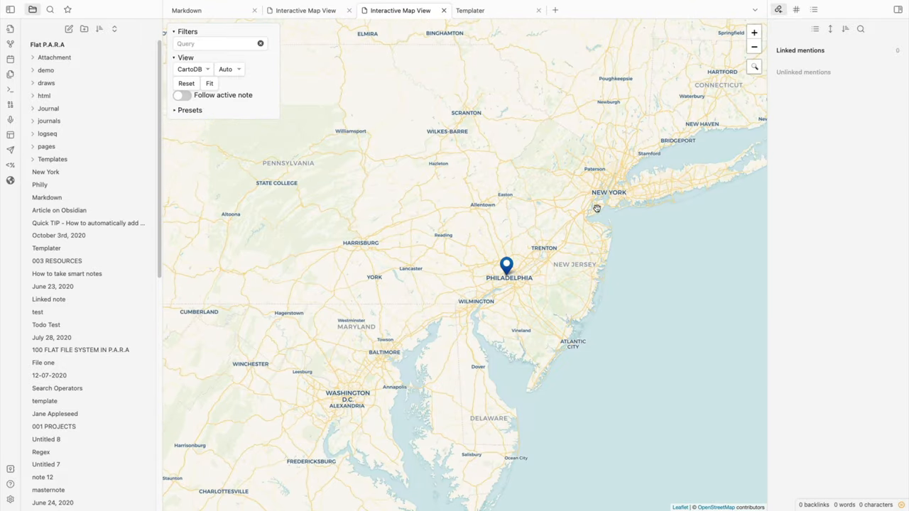
{"action": "mouse_move", "coordinate": [45, 172]}
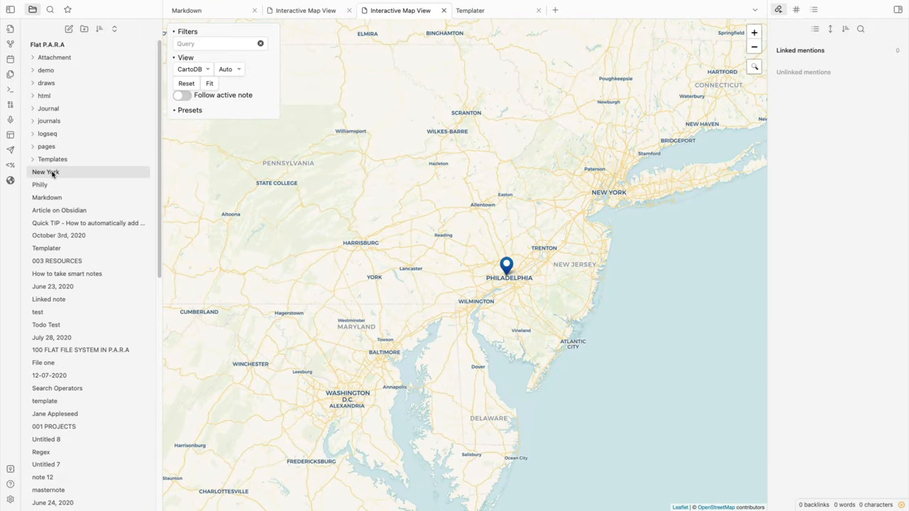
{"action": "left_click", "coordinate": [46, 172]}
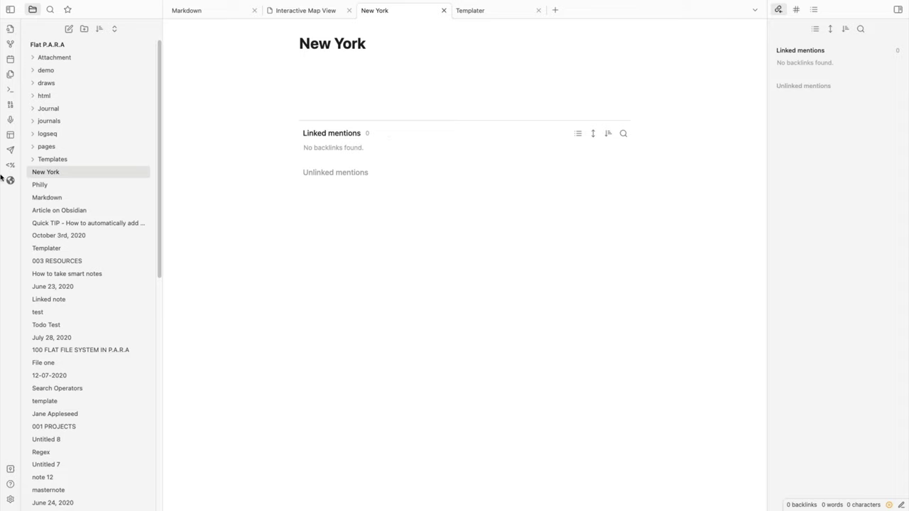
{"action": "mouse_move", "coordinate": [10, 179]}
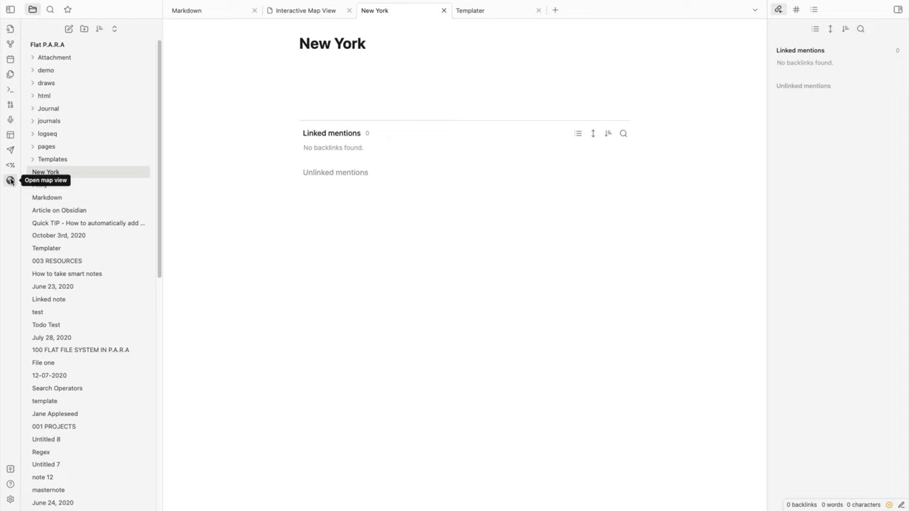
Copy a spot near New York as front-matter geolocation into the New York note, adding its pin.
{"action": "left_click", "coordinate": [10, 179]}
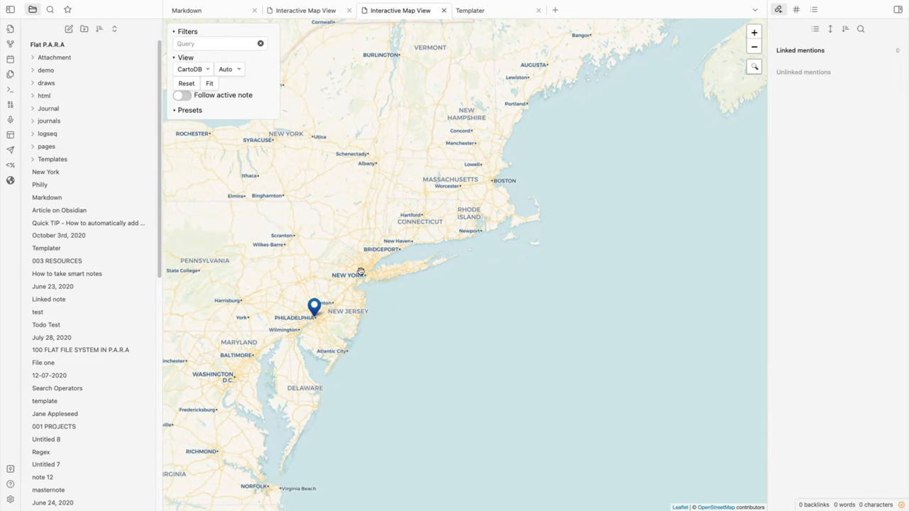
{"action": "right_click", "coordinate": [360, 273]}
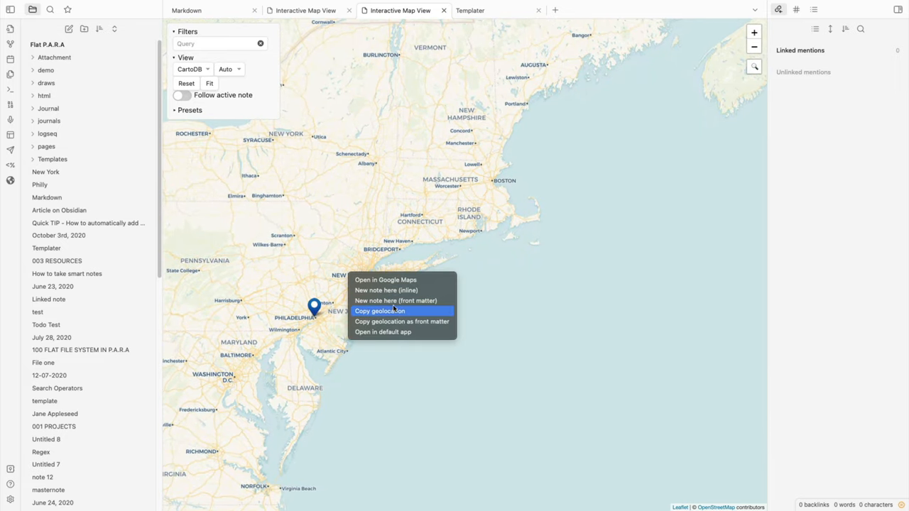
{"action": "left_click", "coordinate": [379, 311]}
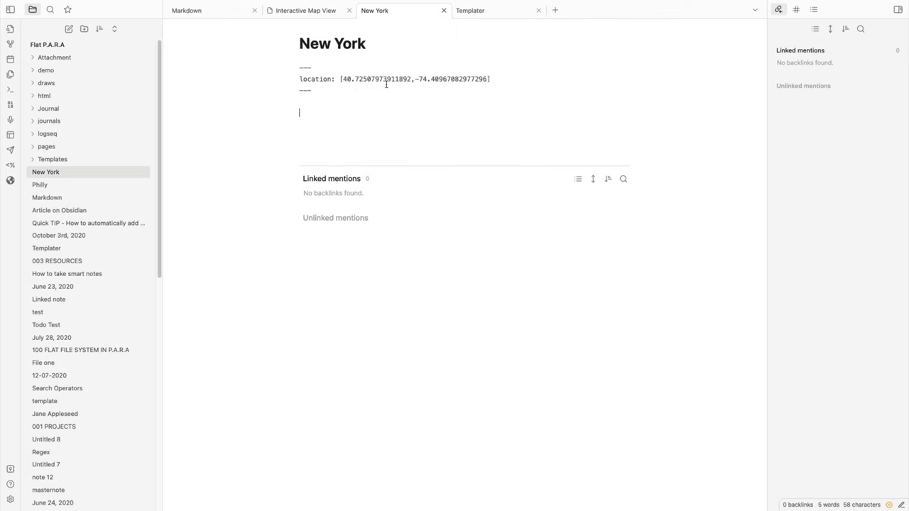
{"action": "left_click", "coordinate": [305, 10]}
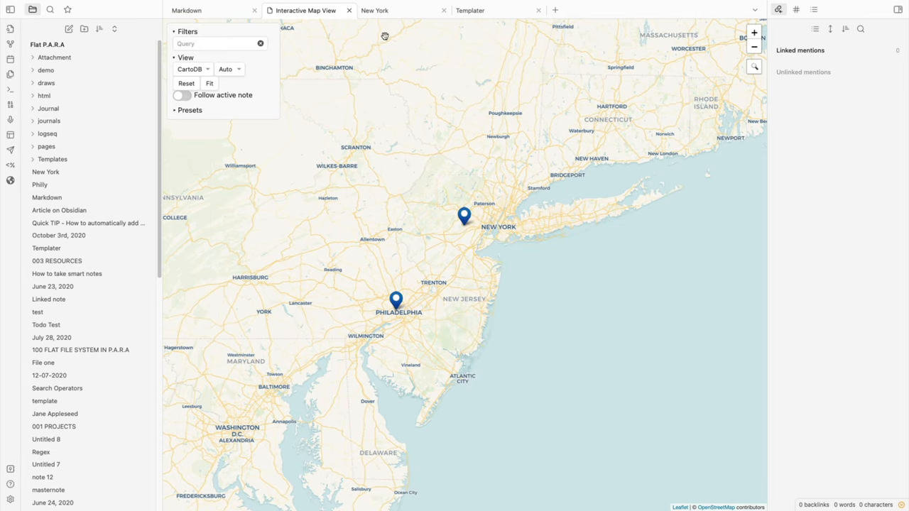
Write 'Statue of liberty' in the New York note and preview it from its map pin.
{"action": "left_click", "coordinate": [375, 10]}
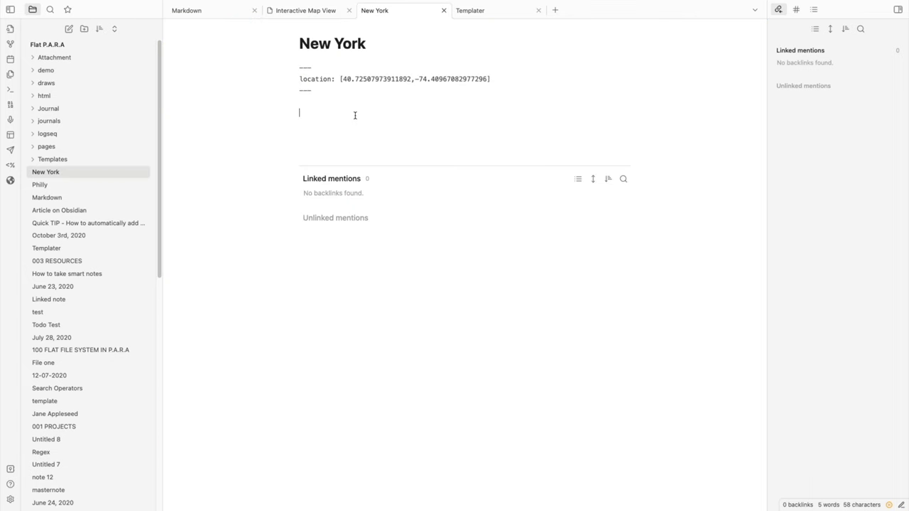
{"action": "type", "text": "Statue of li"}
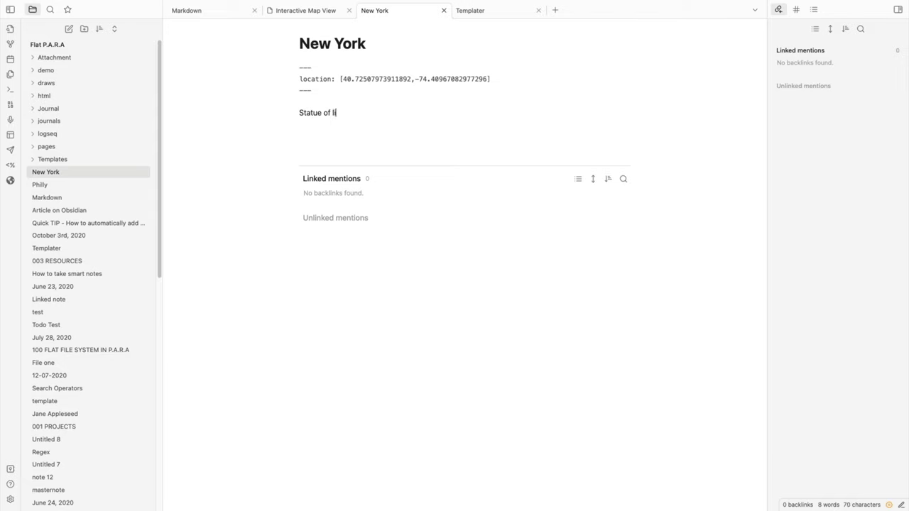
{"action": "type", "text": "berty"}
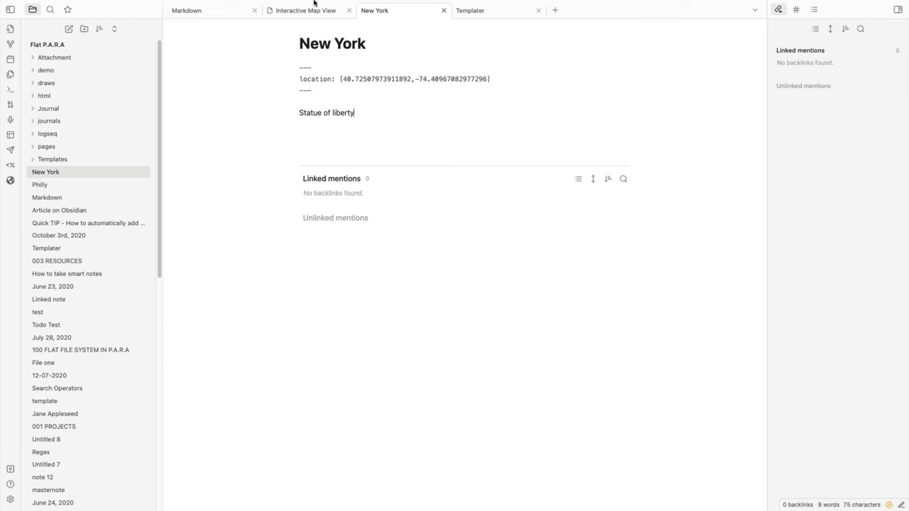
{"action": "left_click", "coordinate": [306, 10]}
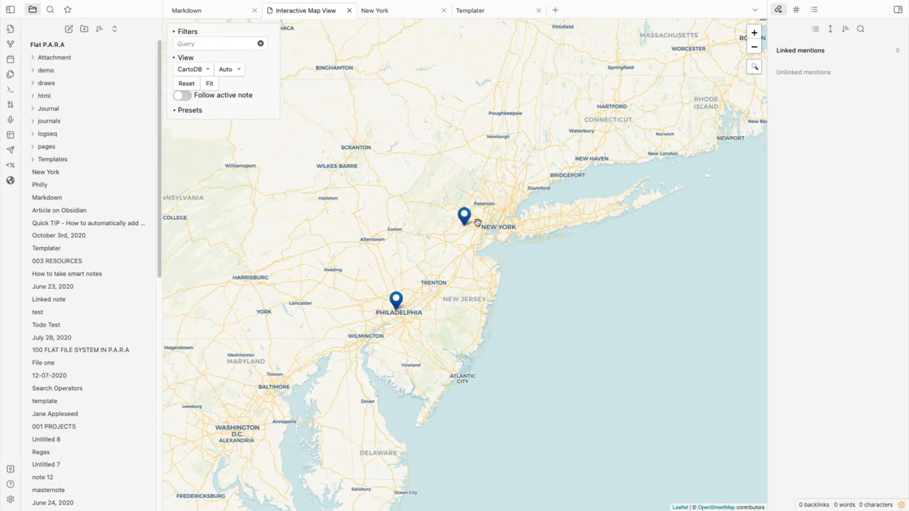
{"action": "left_click", "coordinate": [465, 214]}
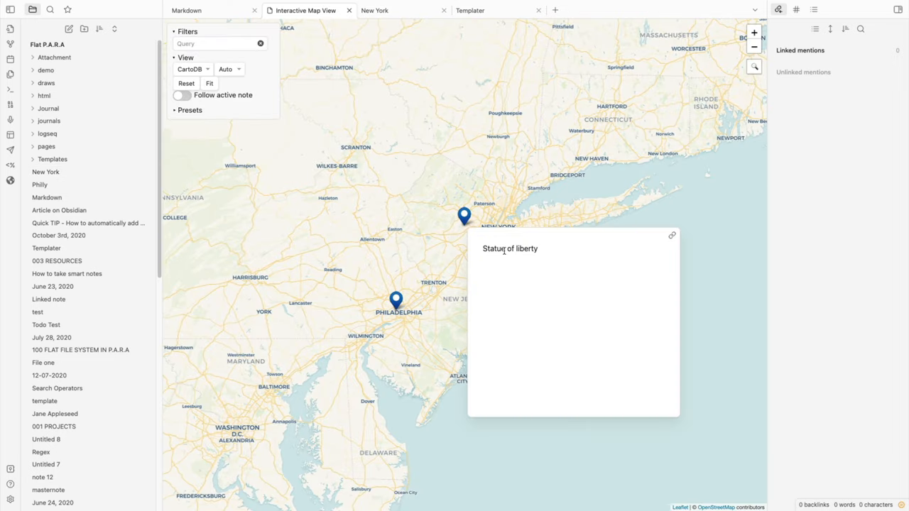
{"action": "mouse_move", "coordinate": [457, 151]}
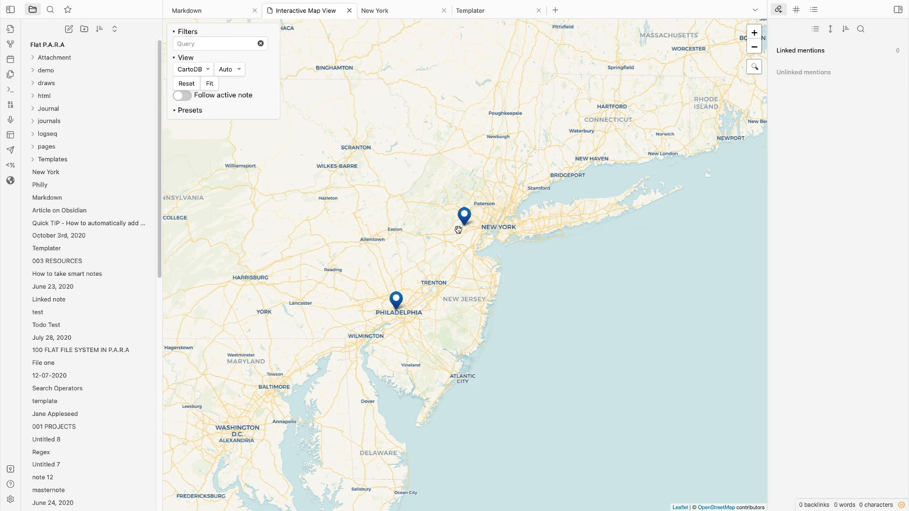
Zoom the map out to world view and pan toward Europe and Asia.
{"action": "left_click_drag", "start_coordinate": [457, 229], "coordinate": [590, 226]}
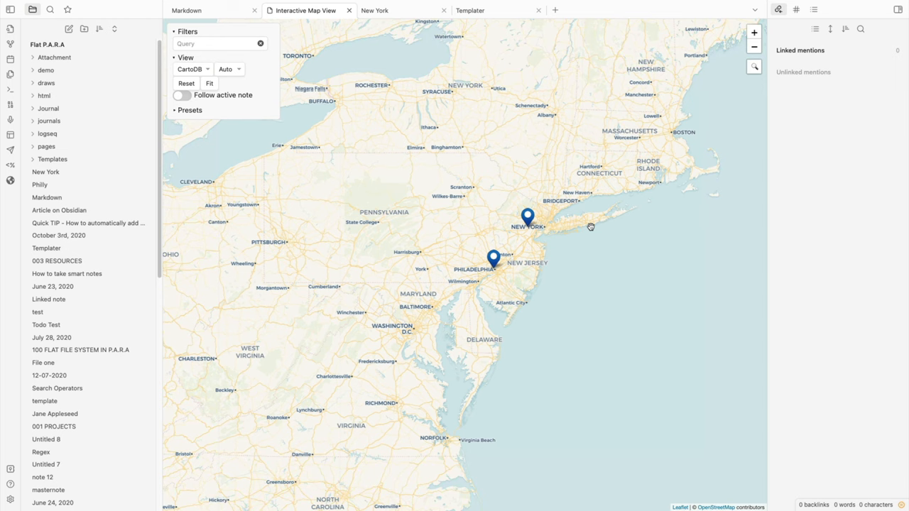
{"action": "scroll", "scroll_direction": "down", "scroll_amount": 3}
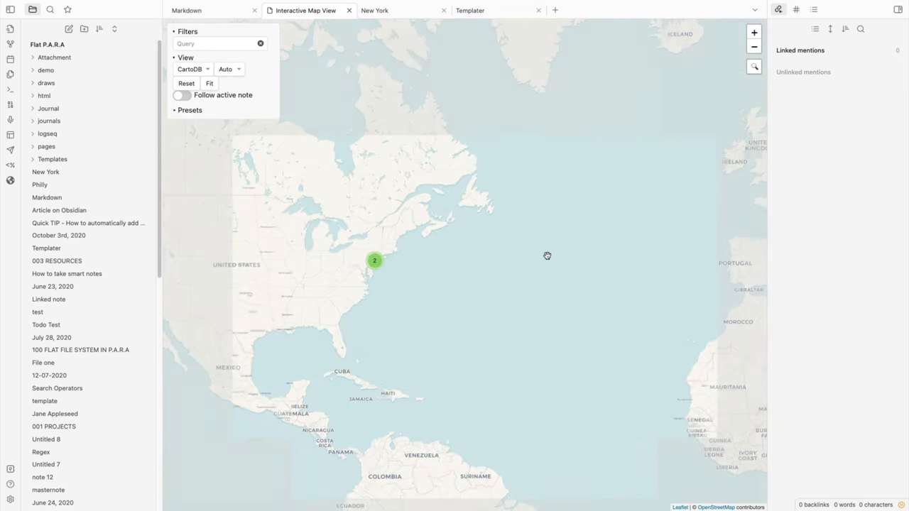
{"action": "left_click_drag", "start_coordinate": [546, 256], "coordinate": [457, 263]}
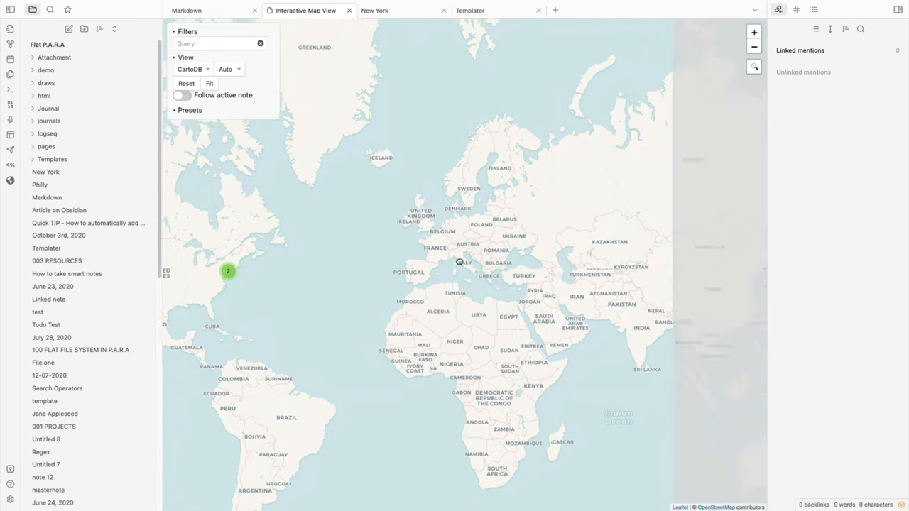
{"action": "left_click_drag", "start_coordinate": [457, 262], "coordinate": [582, 330]}
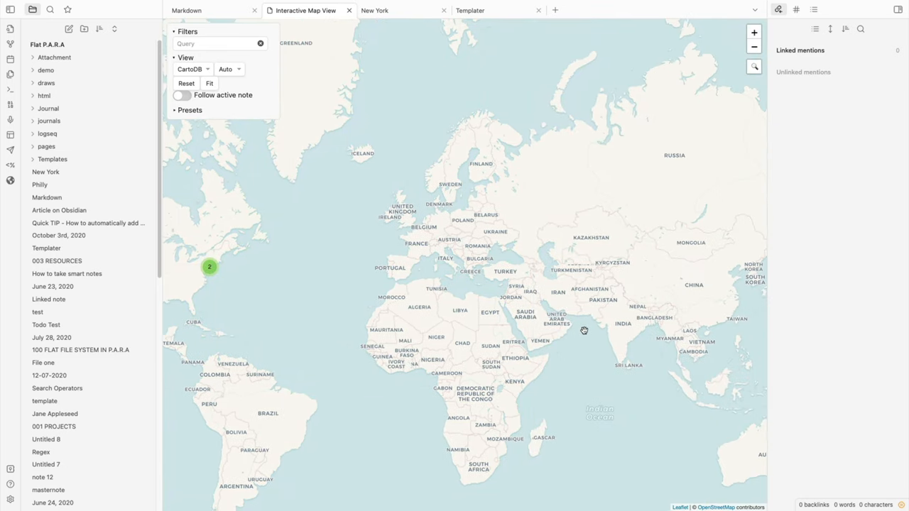
{"action": "mouse_move", "coordinate": [605, 354]}
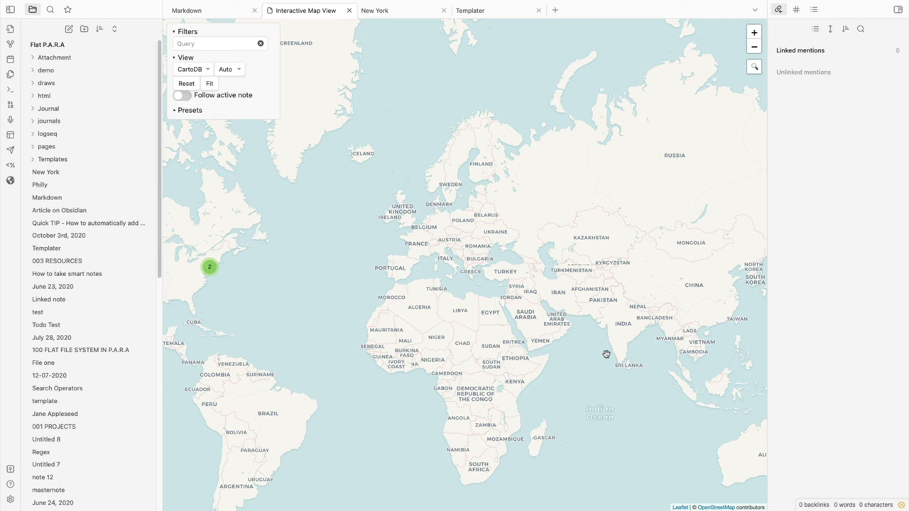
{"action": "mouse_move", "coordinate": [560, 333]}
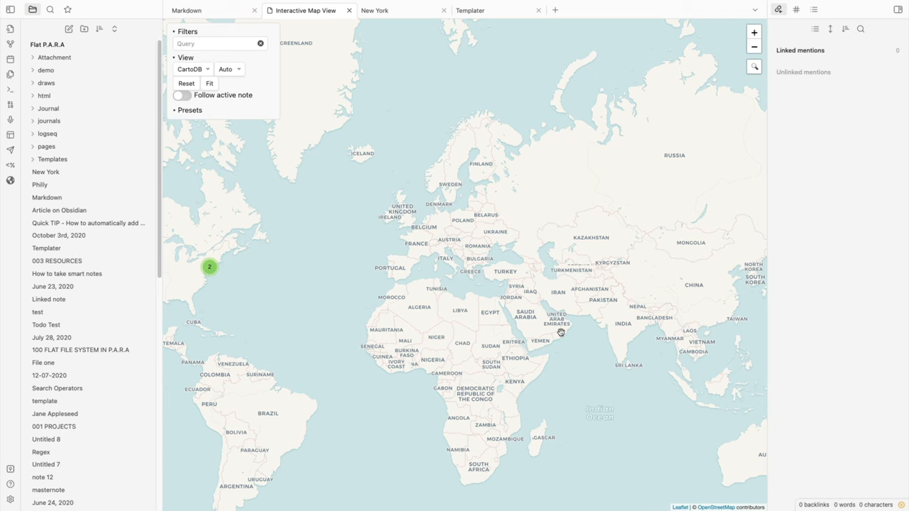
{"action": "mouse_move", "coordinate": [560, 325]}
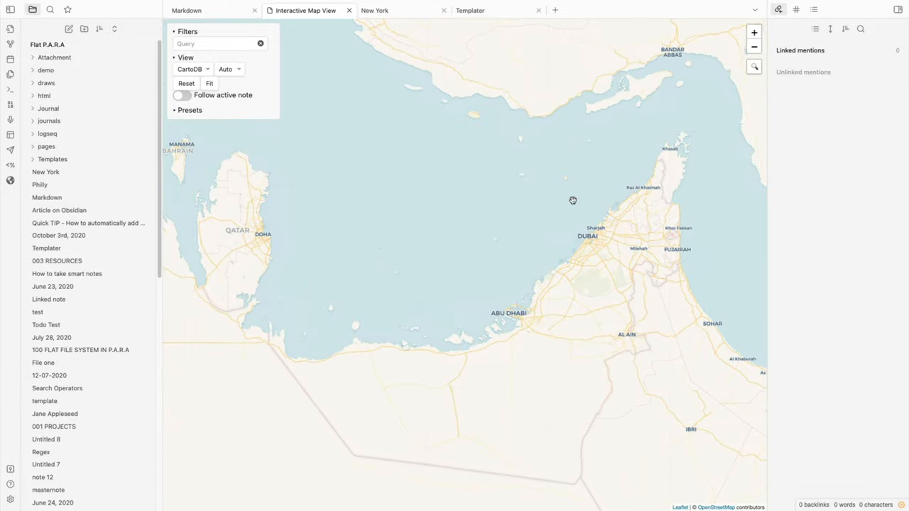
{"action": "mouse_move", "coordinate": [591, 218]}
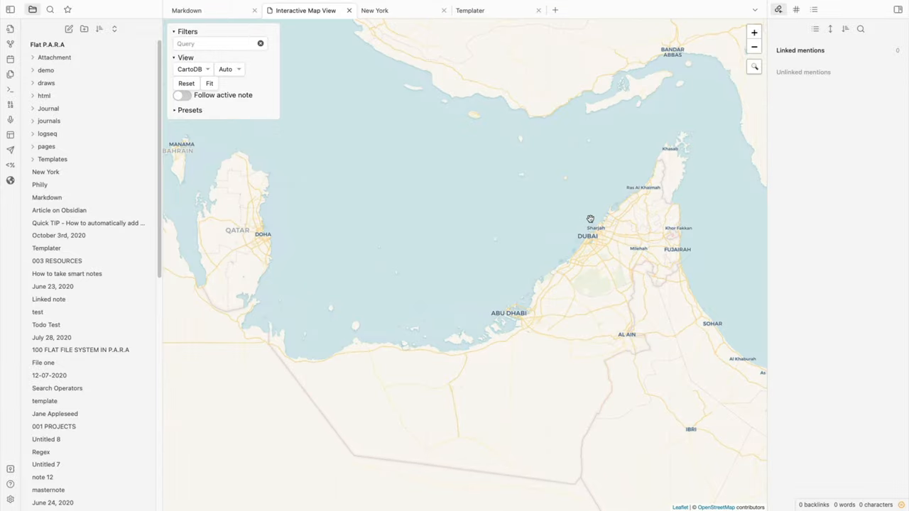